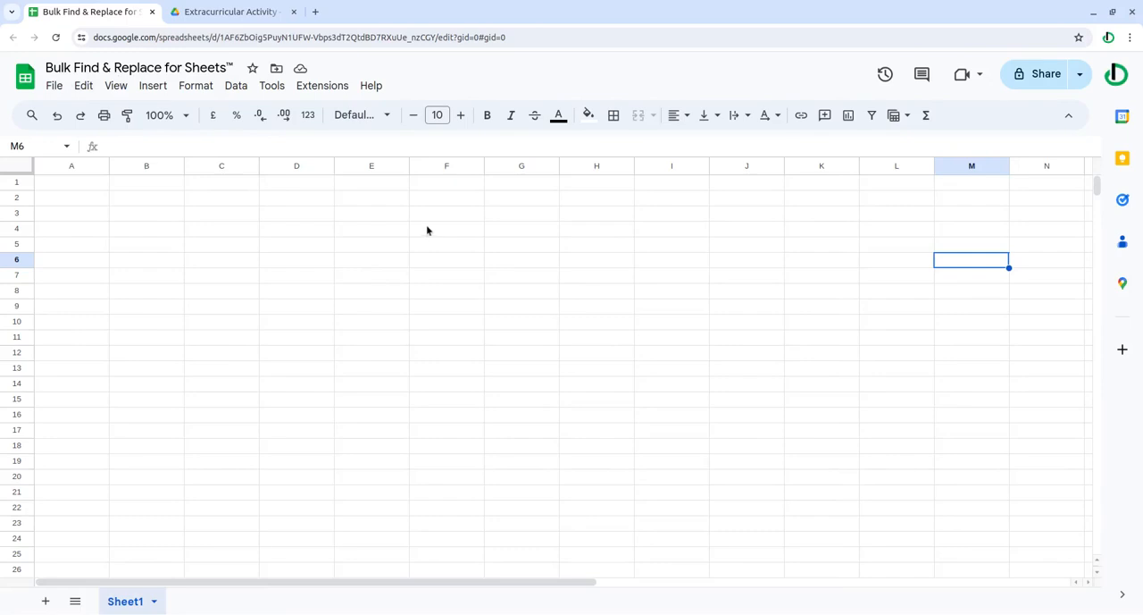
pyautogui.moveTo(432, 239)
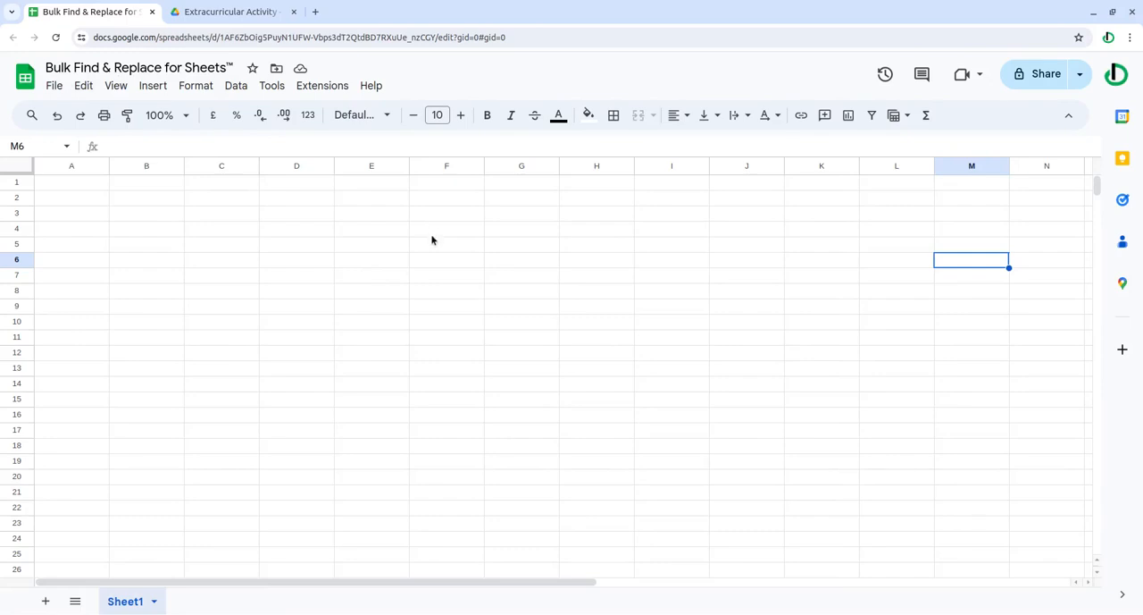
pyautogui.moveTo(436, 251)
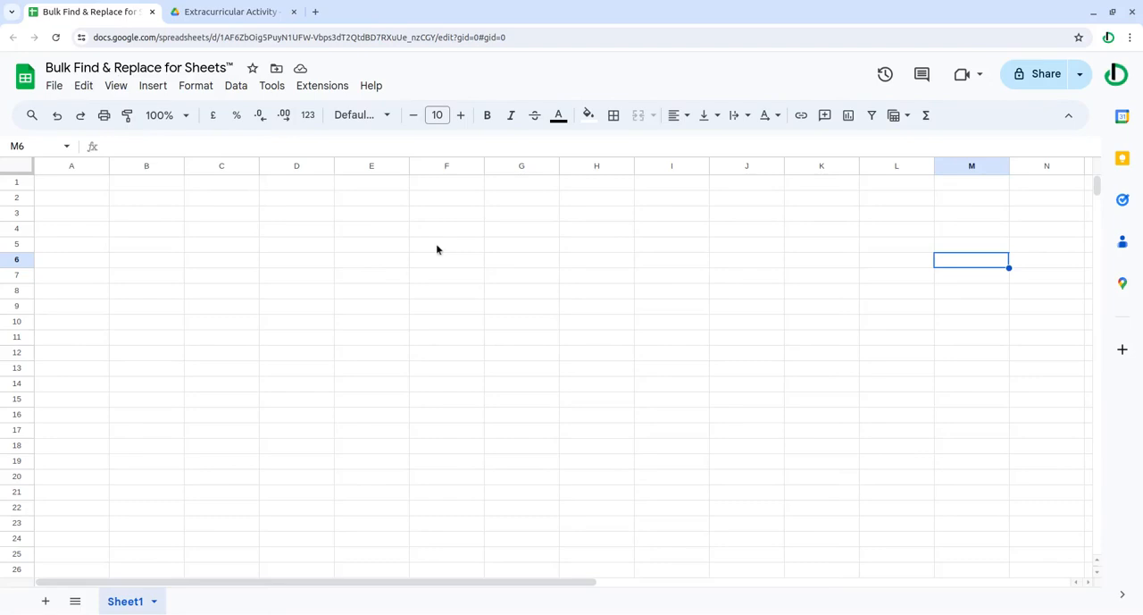
# Start the Bulk Find & Replace add-on from Extensions, then go to the Extracurricular Activity Drive folder.
pyautogui.click(322, 86)
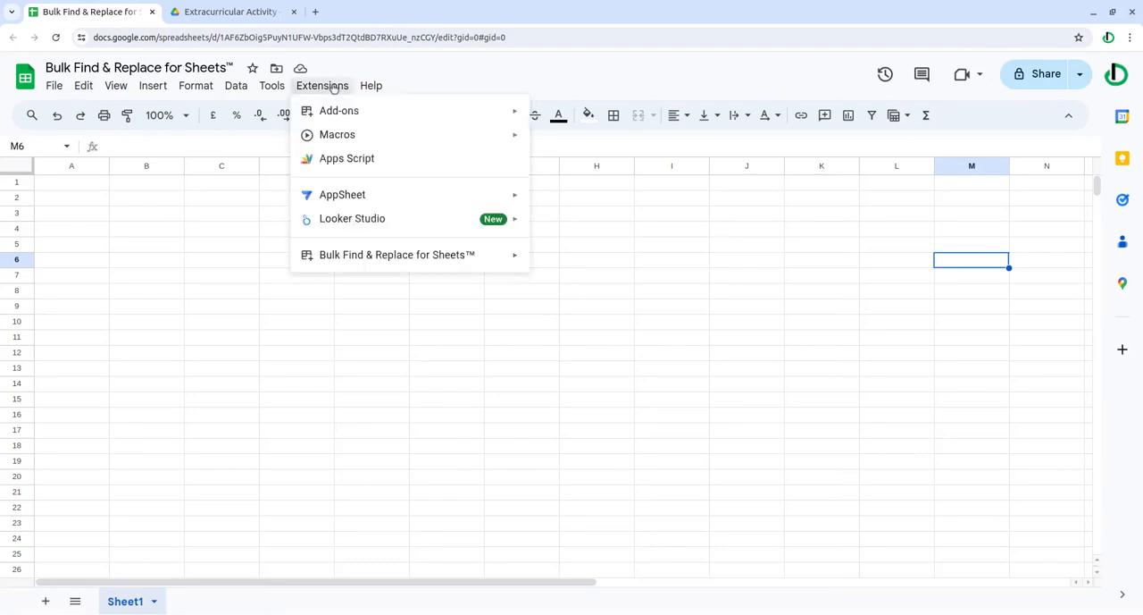
pyautogui.moveTo(397, 254)
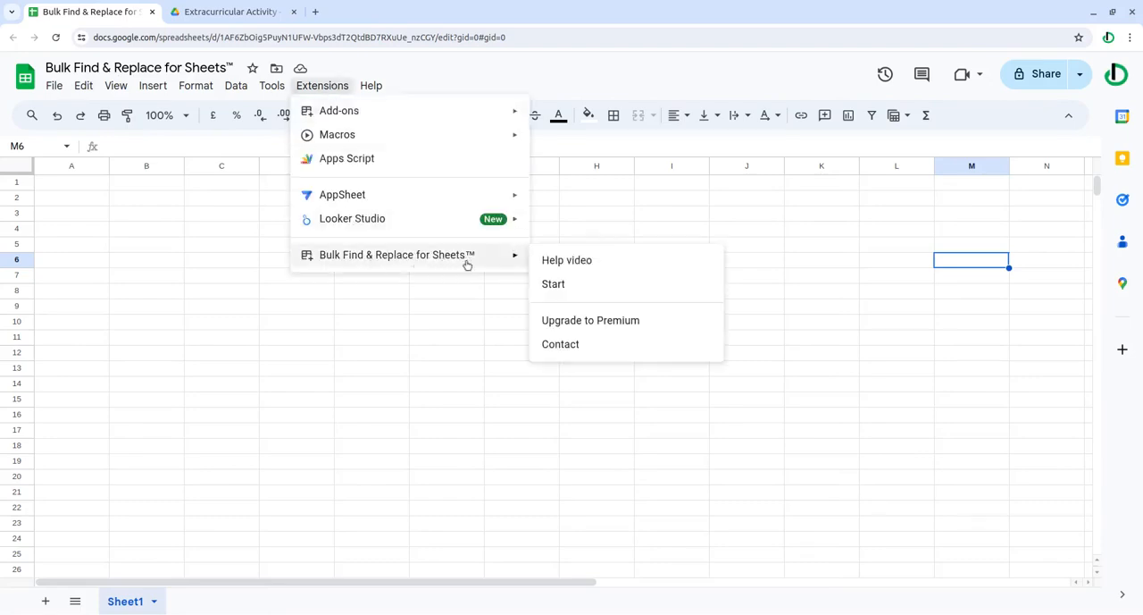
pyautogui.click(554, 284)
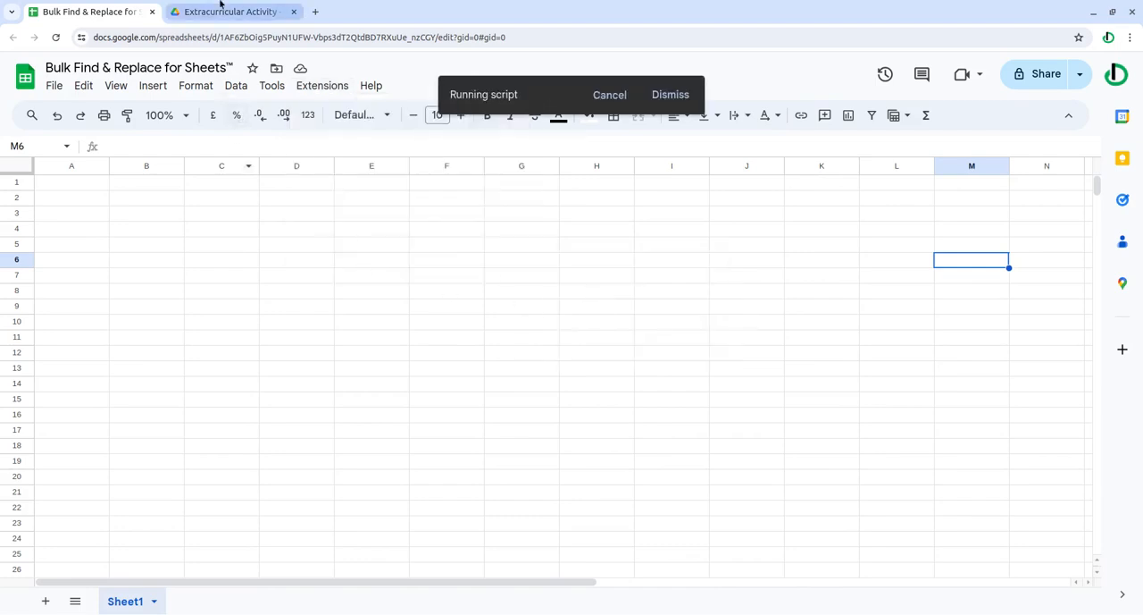
pyautogui.click(229, 11)
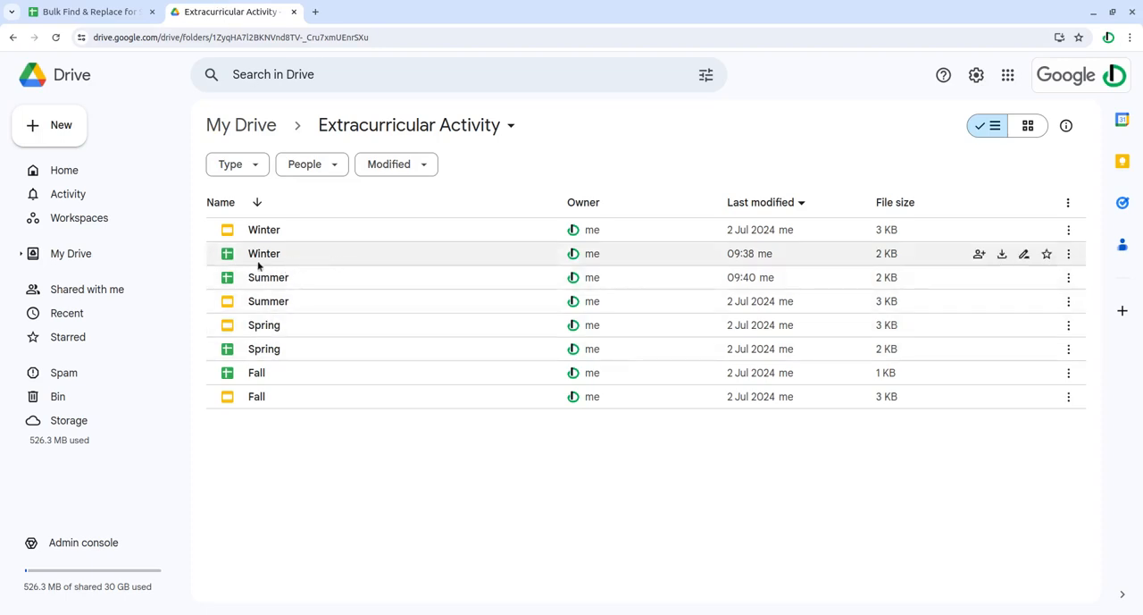
pyautogui.moveTo(286, 253)
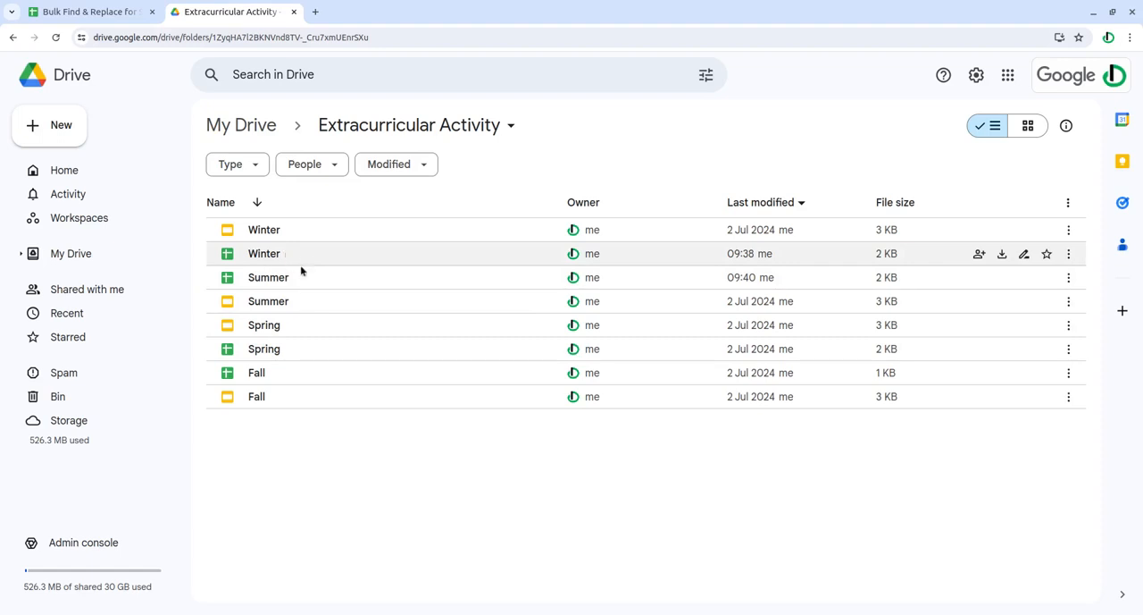
pyautogui.moveTo(295, 254)
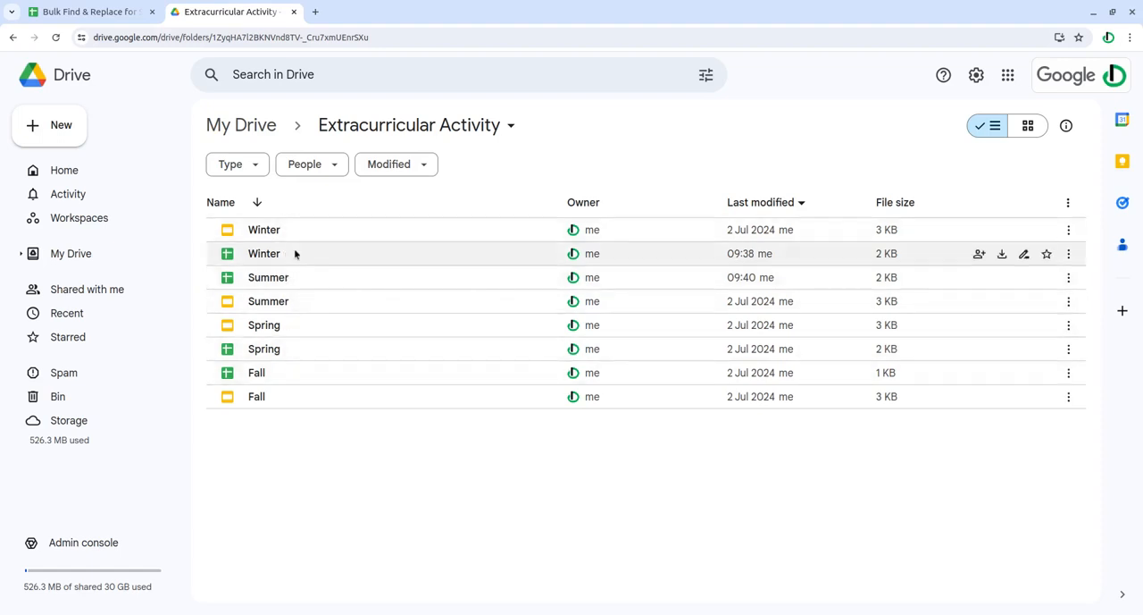
# Open the Winter spreadsheet, review Home State values and the Class II and Class IV sheets, then return to Drive.
pyautogui.doubleClick(264, 254)
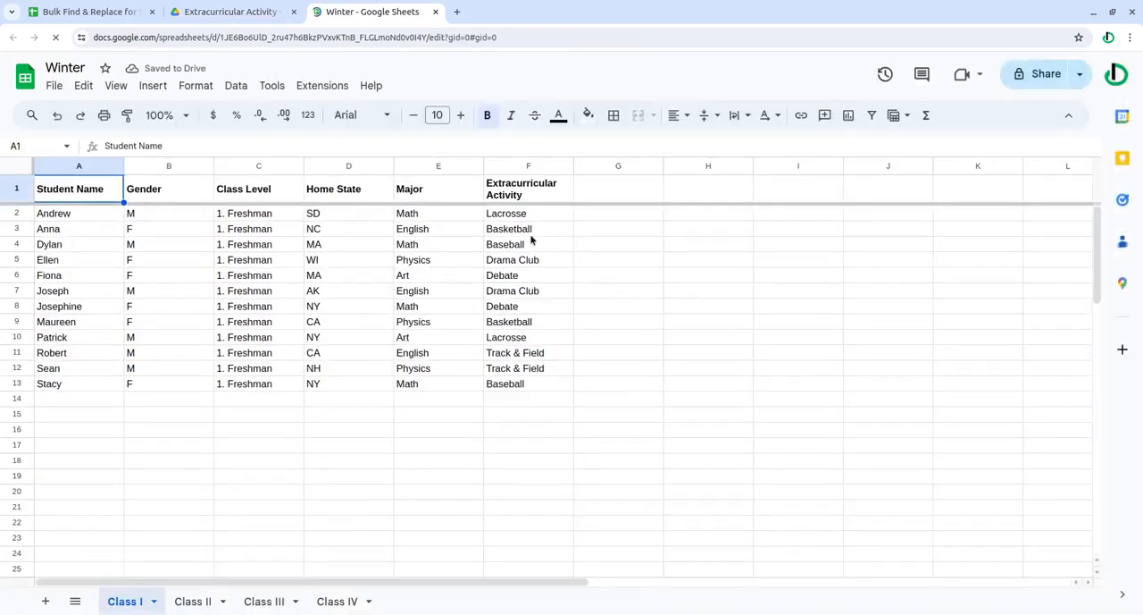
pyautogui.moveTo(338, 284)
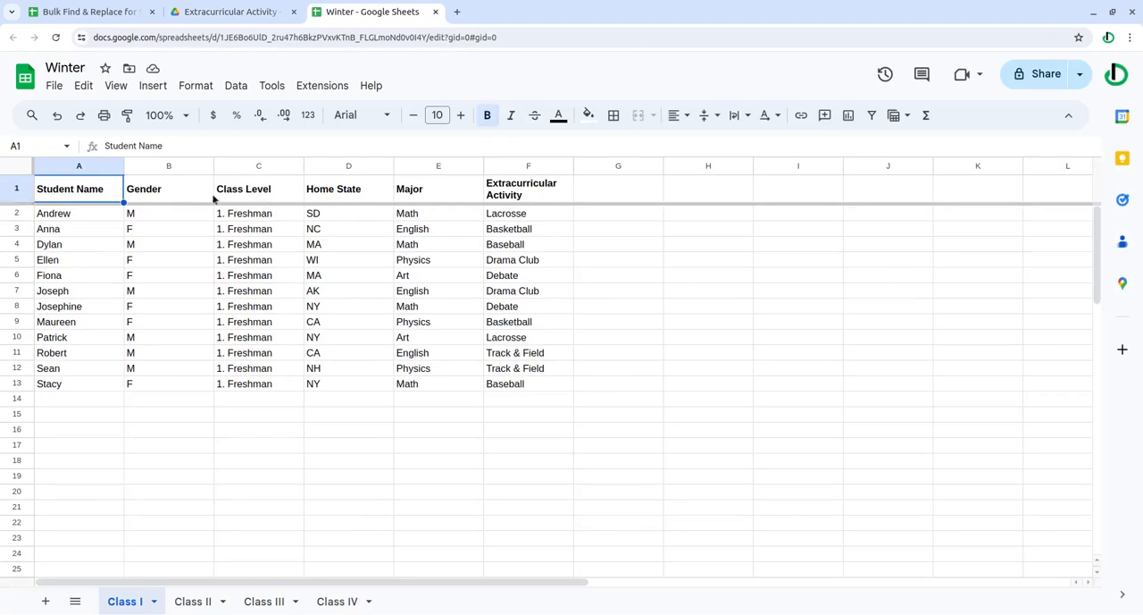
pyautogui.click(797, 290)
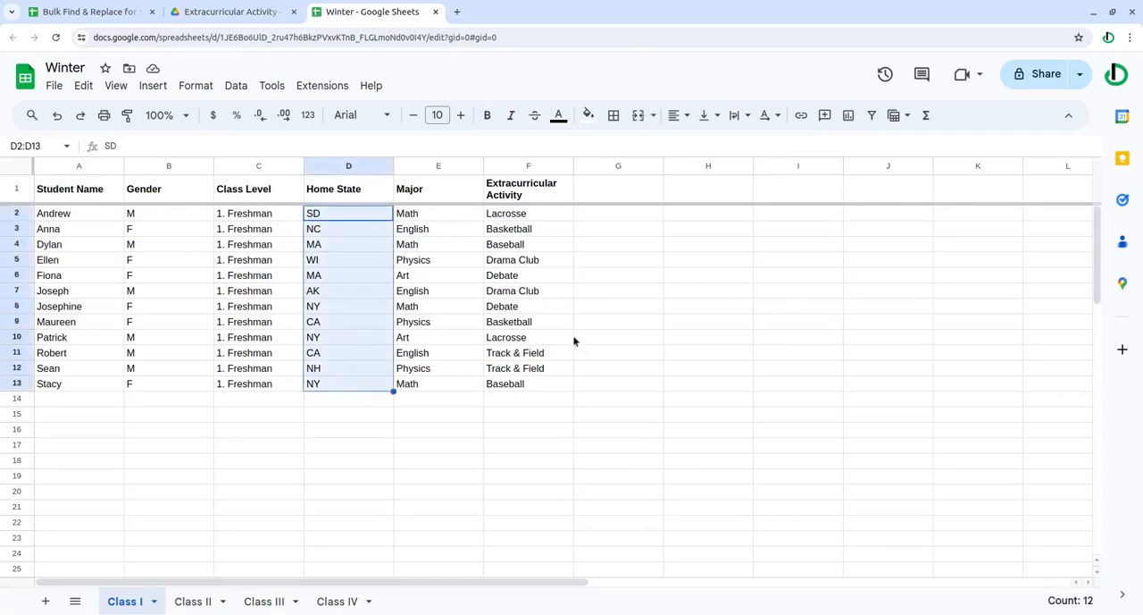
pyautogui.click(193, 600)
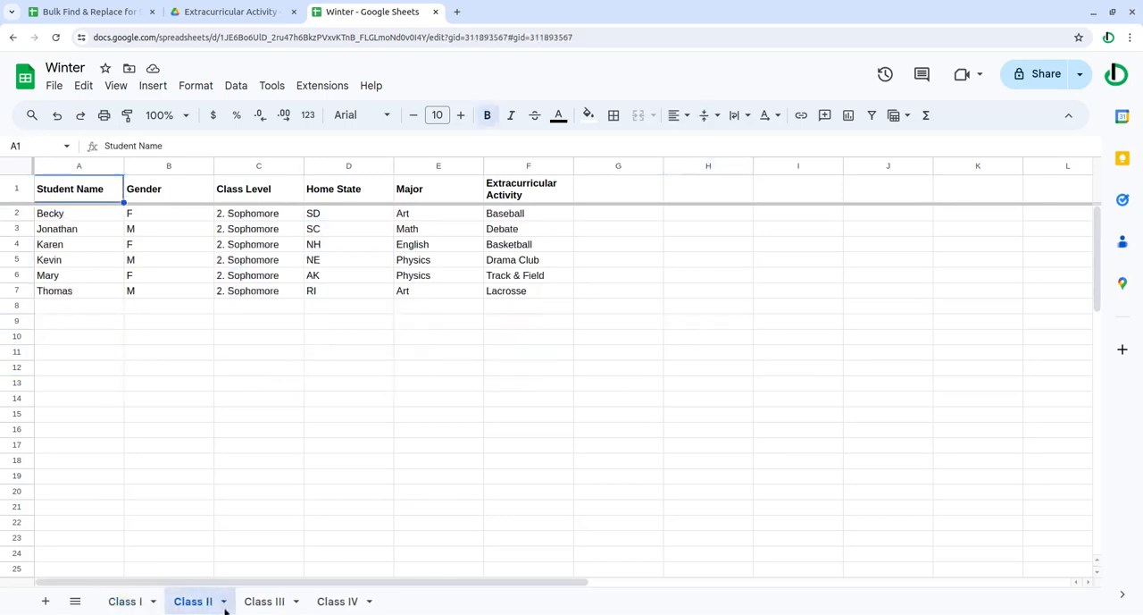
pyautogui.click(338, 601)
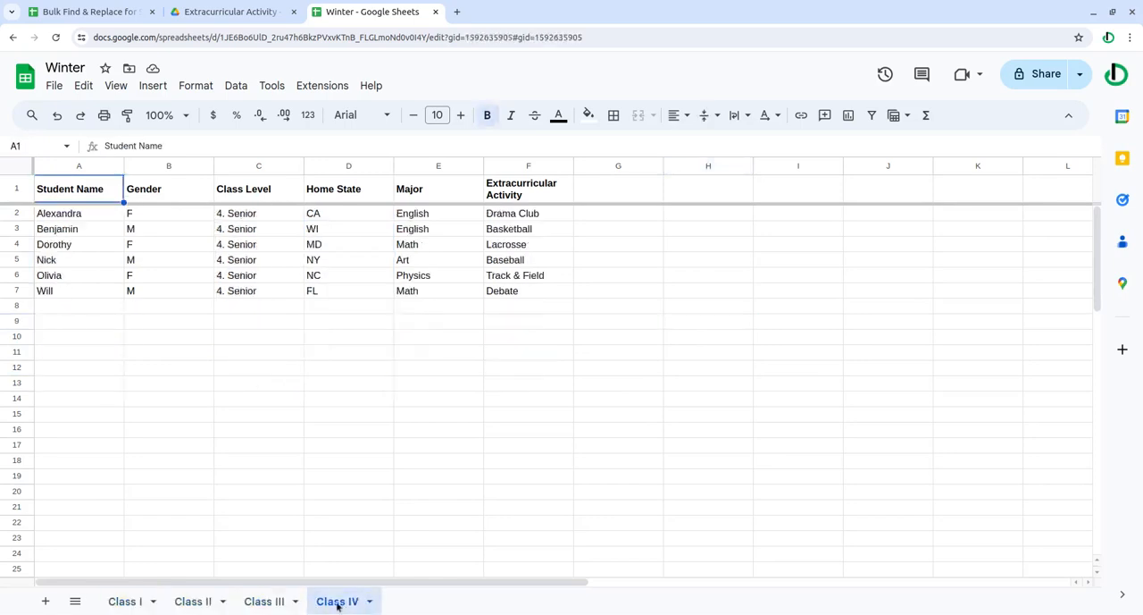
pyautogui.click(230, 11)
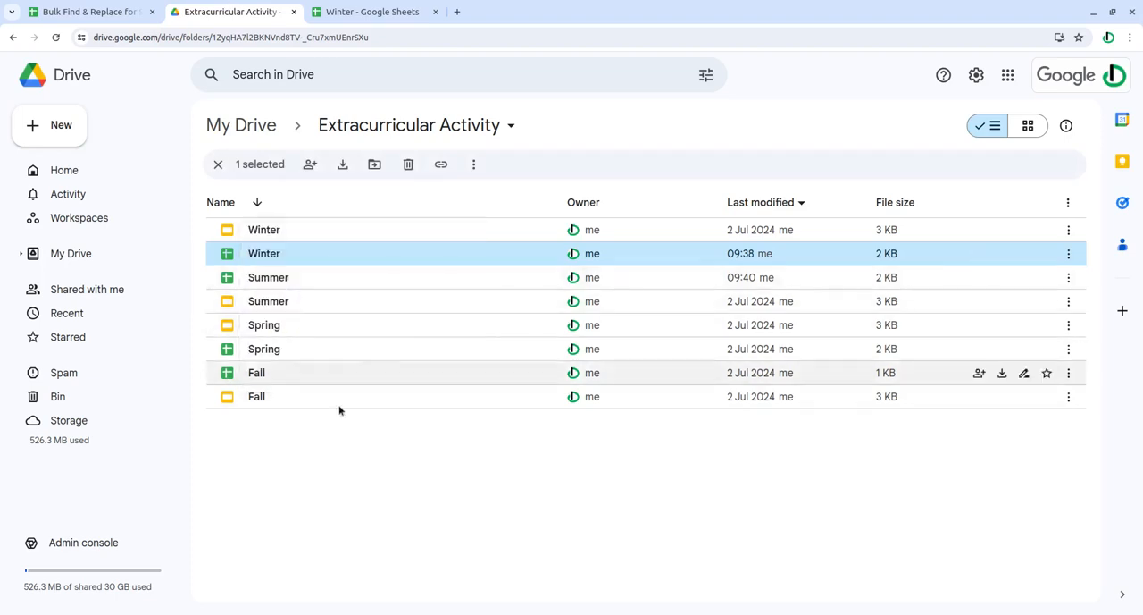
# Open the Summer and Spring spreadsheets from Drive and review Fall's Class III and Class IV sheets.
pyautogui.doubleClick(264, 254)
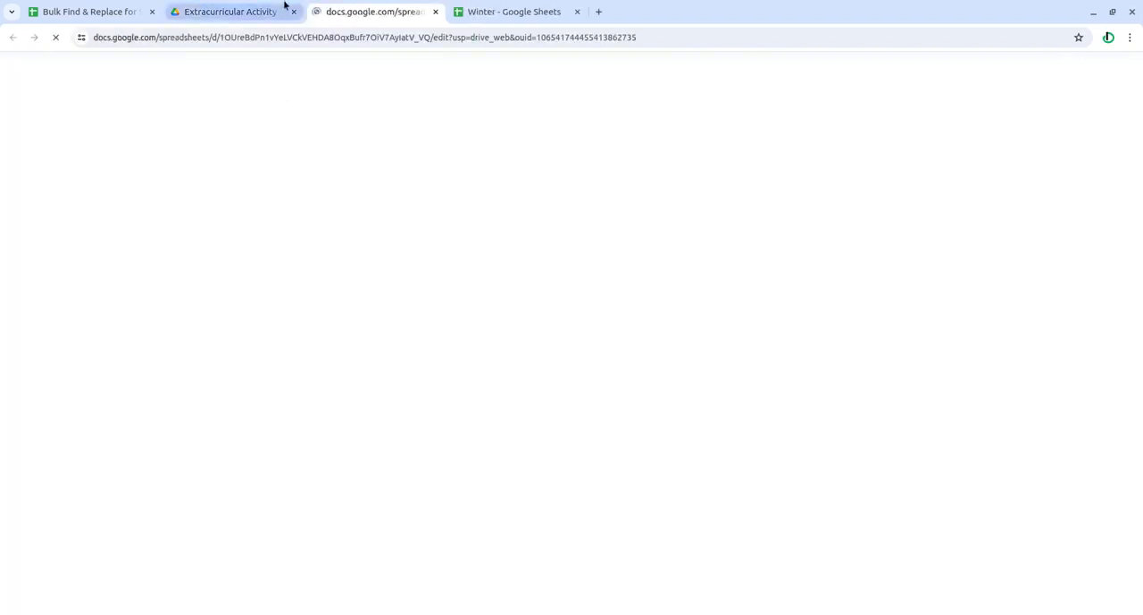
pyautogui.click(229, 11)
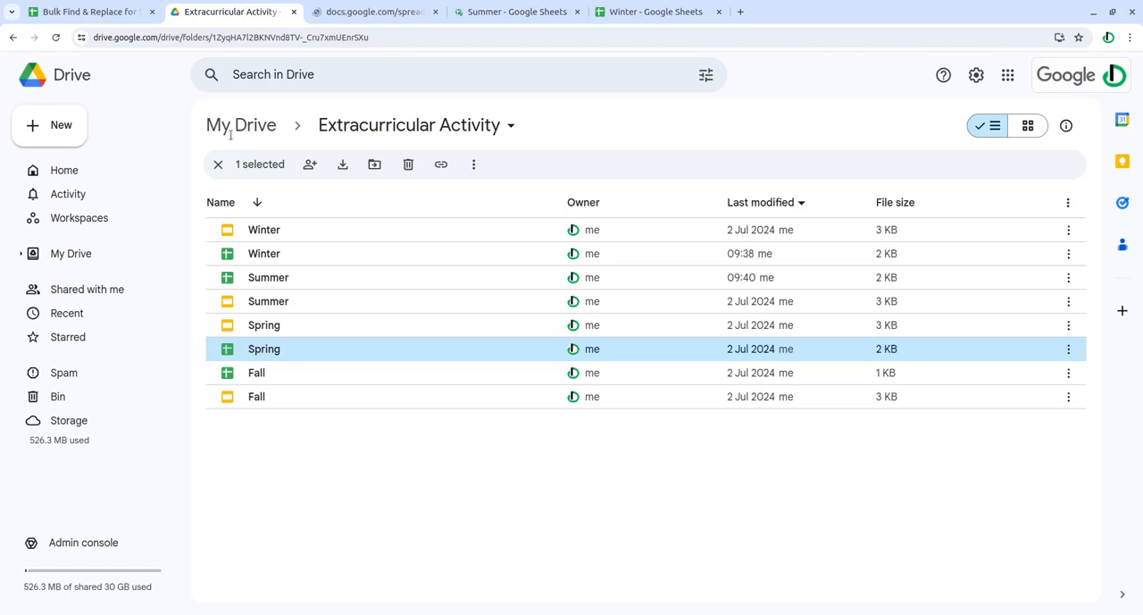
pyautogui.doubleClick(257, 371)
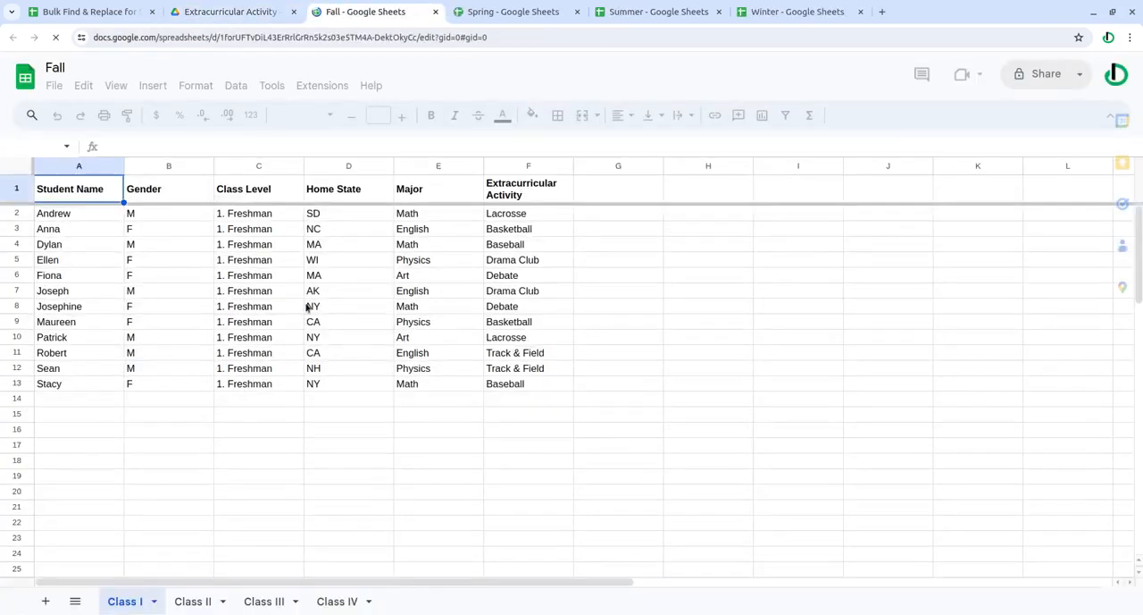
pyautogui.click(265, 600)
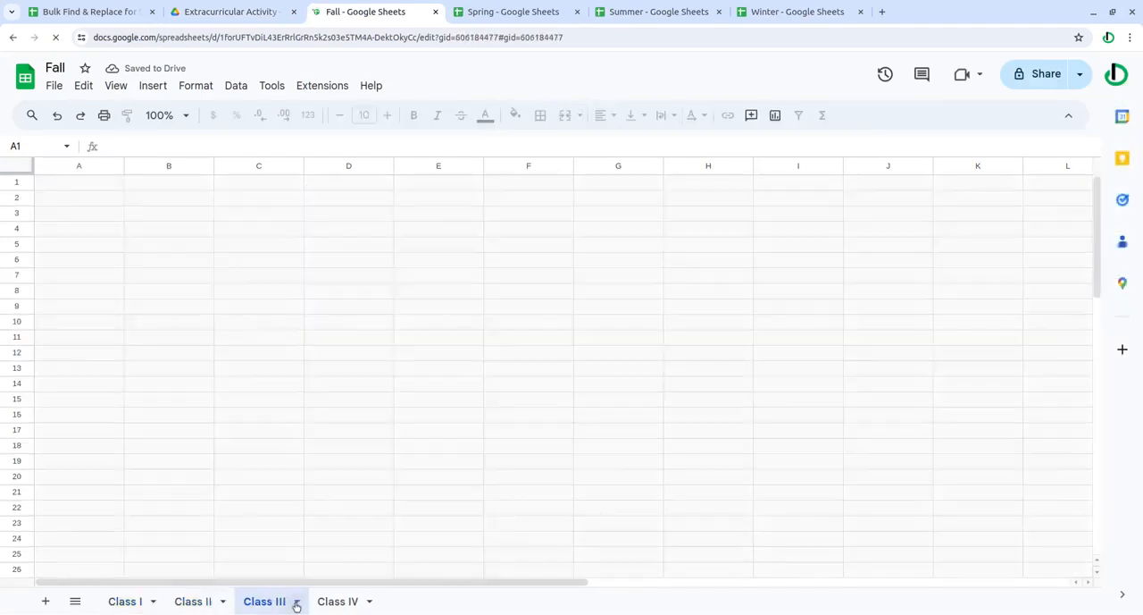
pyautogui.click(338, 600)
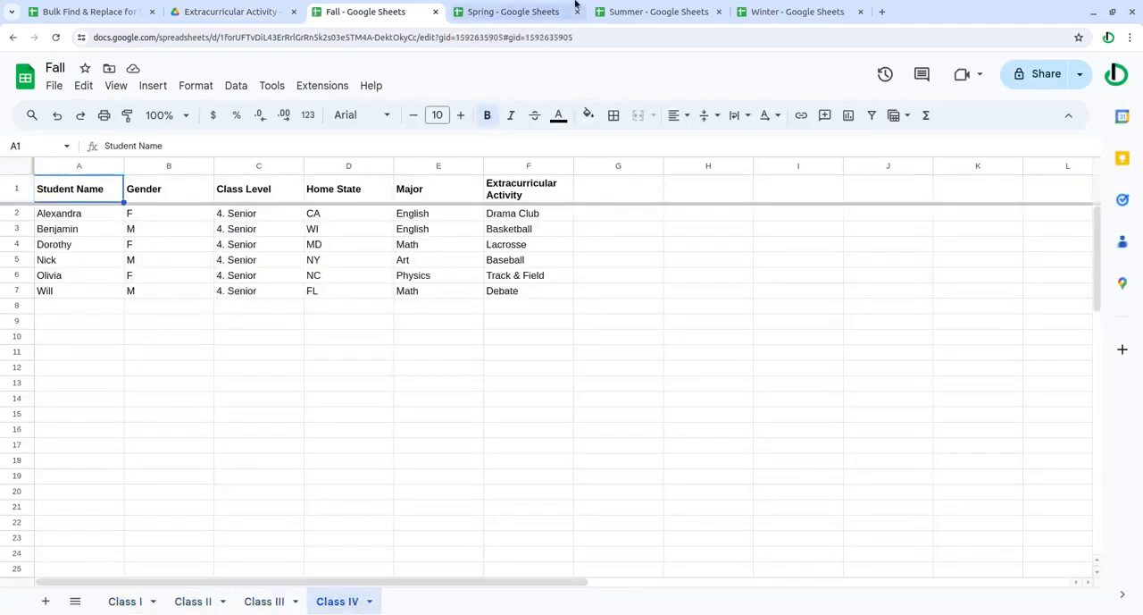
# Review Spring's Class IV sheet and the Summer spreadsheet, ending back on Spring.
pyautogui.click(511, 10)
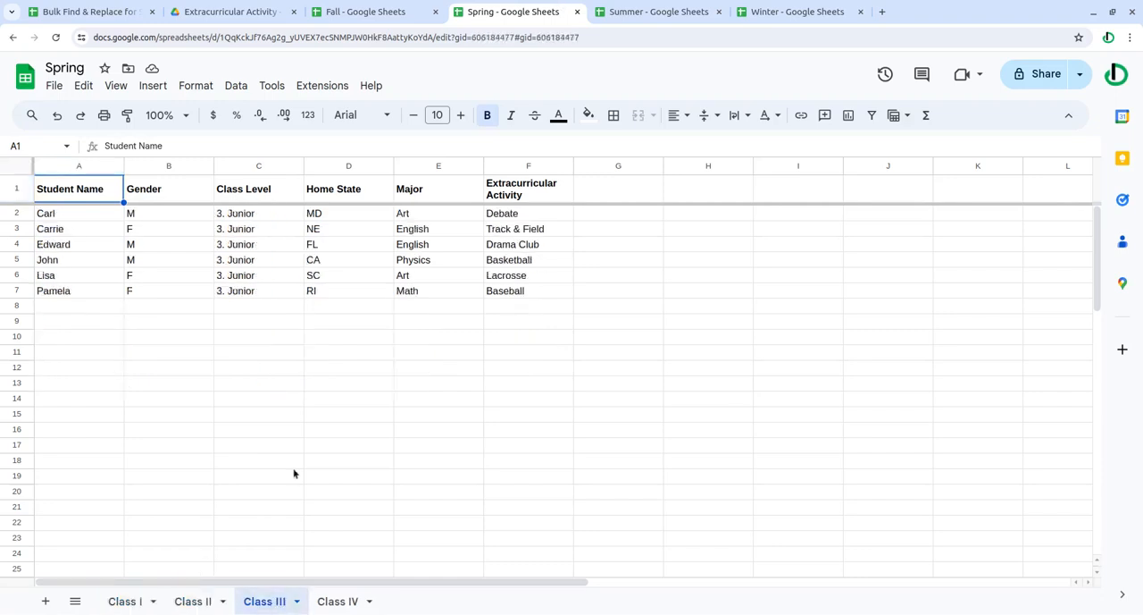
pyautogui.click(338, 600)
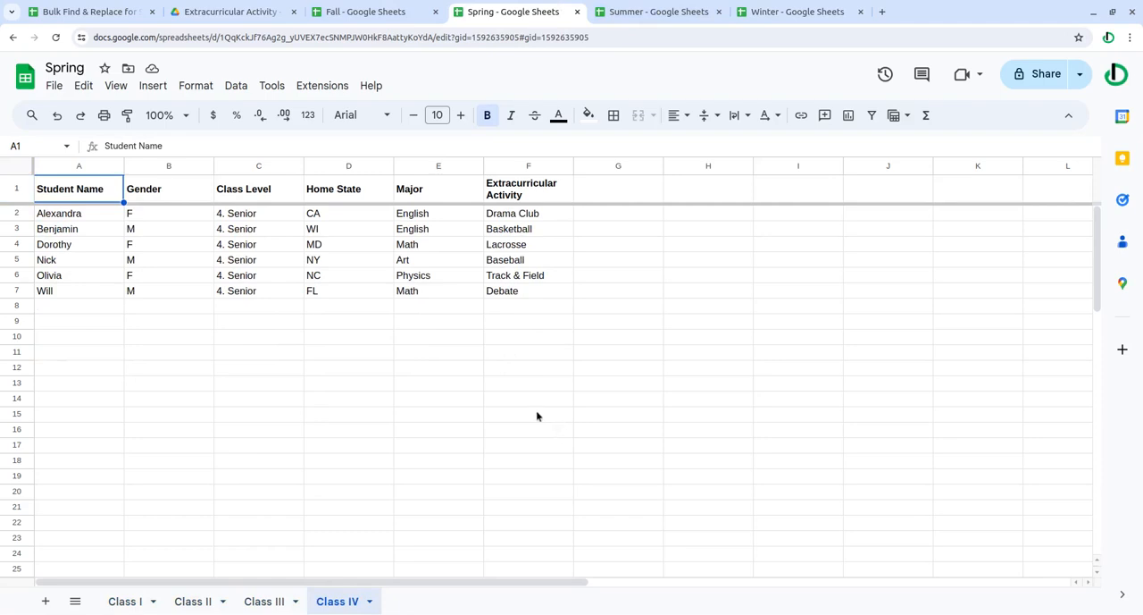
pyautogui.click(659, 11)
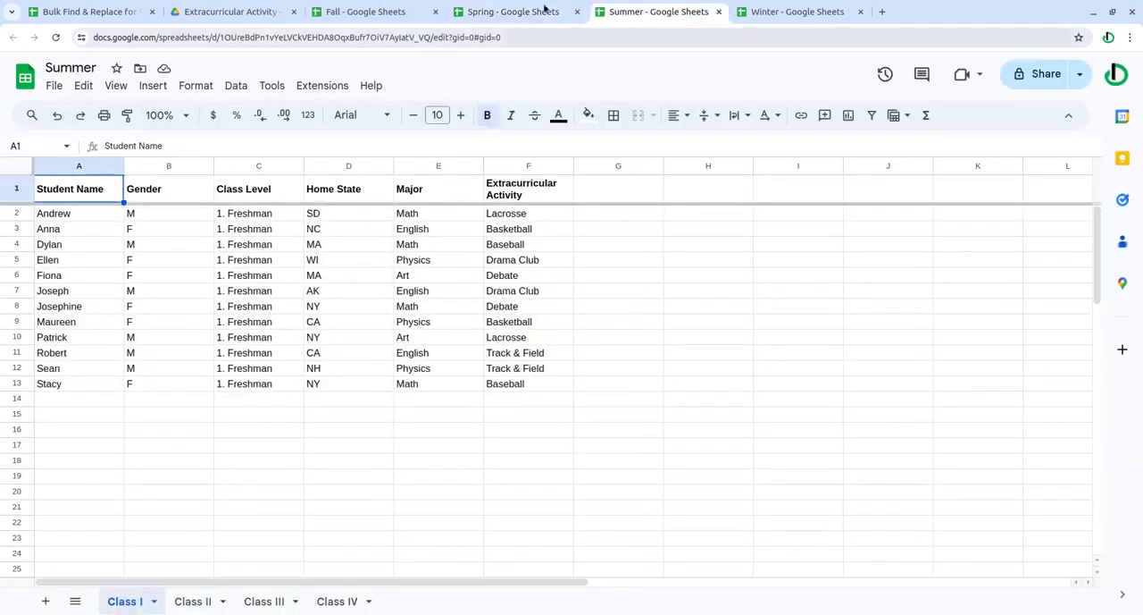
pyautogui.click(232, 11)
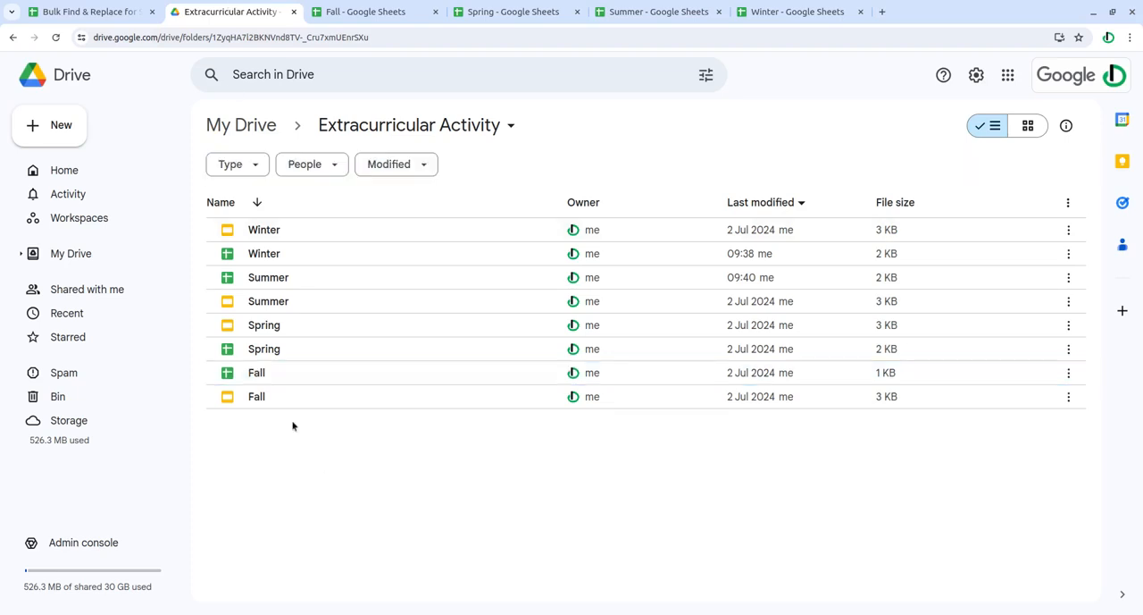
pyautogui.click(509, 11)
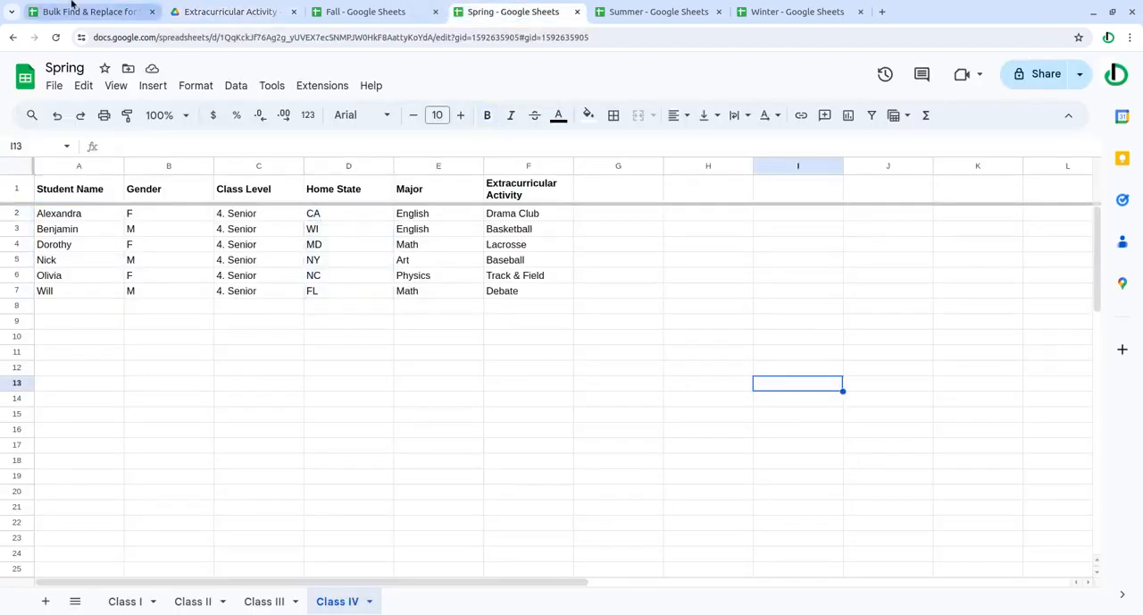
# From the add-on dialog, open the Find & Replace Lookup spreadsheet holding the replacement matrix.
pyautogui.click(80, 10)
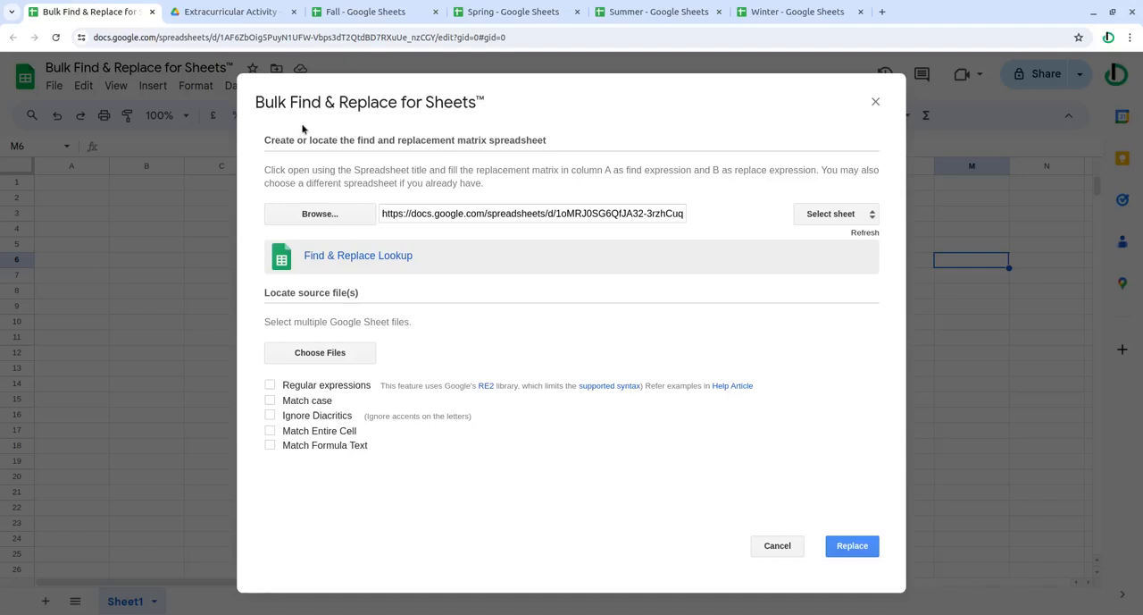
pyautogui.moveTo(424, 302)
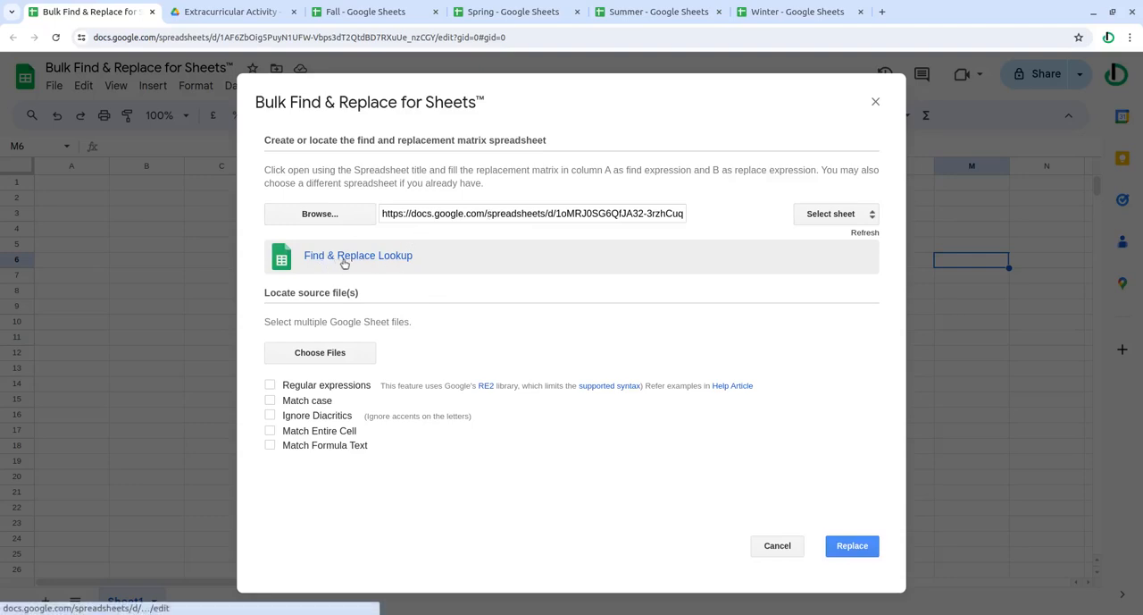
pyautogui.click(357, 255)
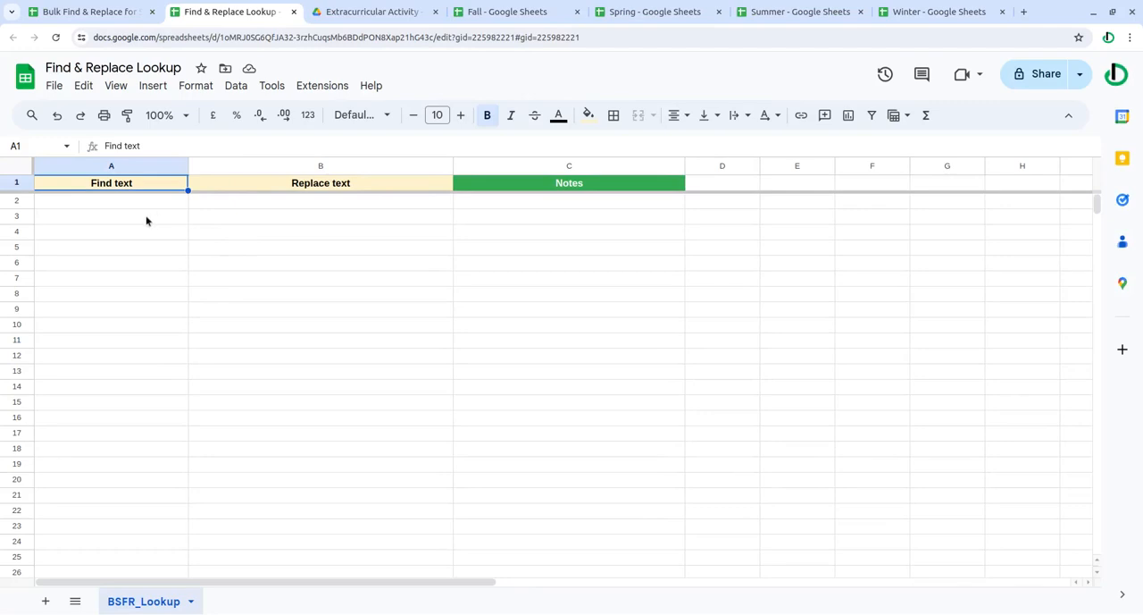
# Enter NY → New York and FL → Florida in the lookup table, checking Fall's Home State values.
pyautogui.click(507, 10)
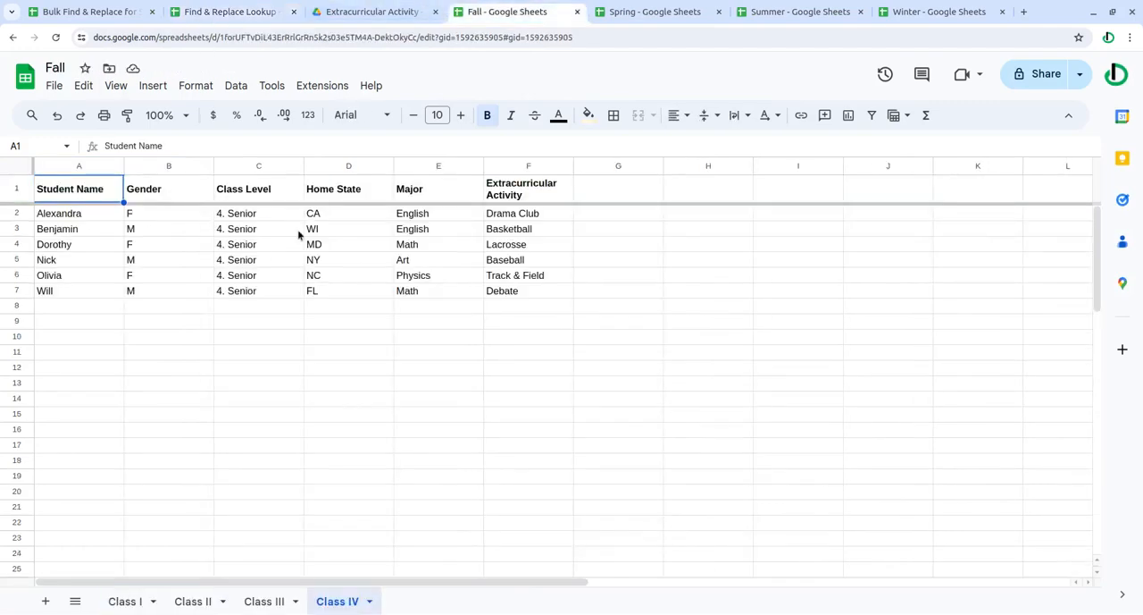
pyautogui.click(348, 259)
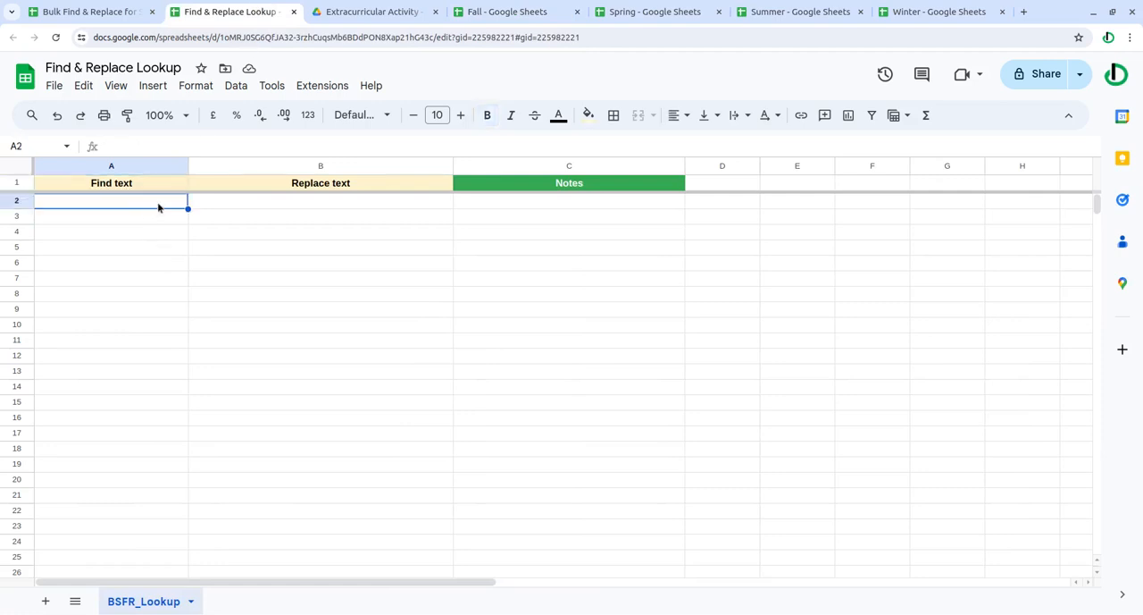
pyautogui.write('NY')
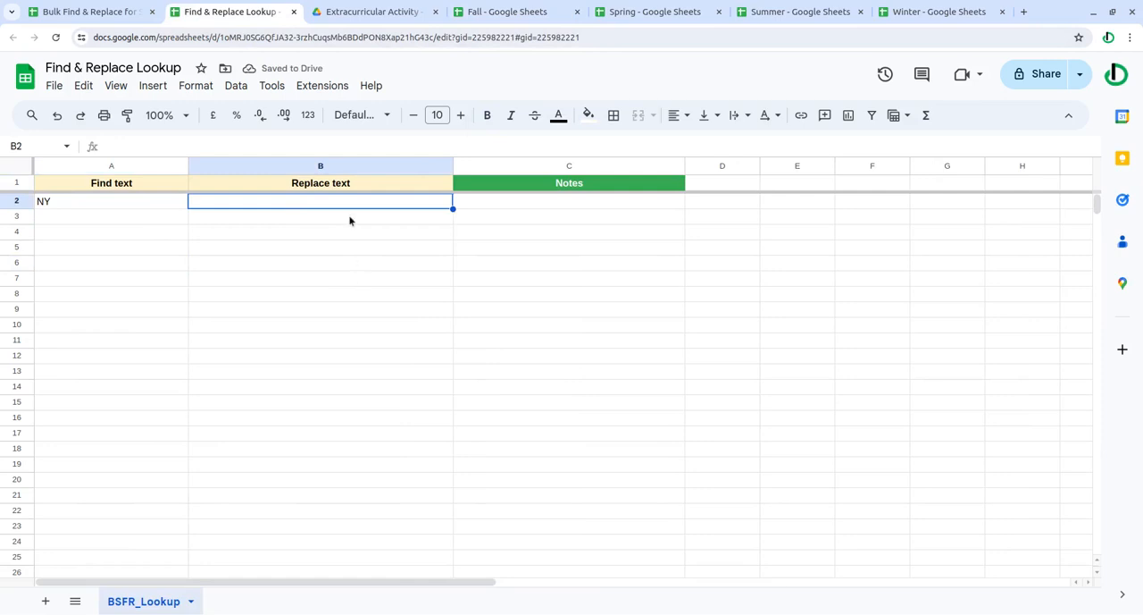
pyautogui.write('New York')
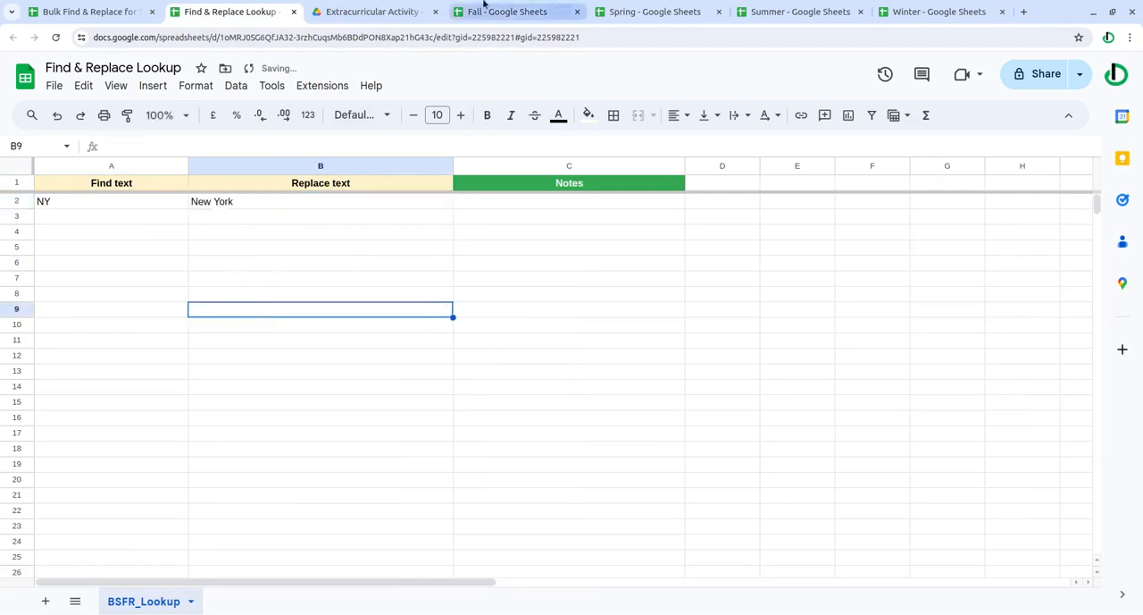
pyautogui.click(507, 11)
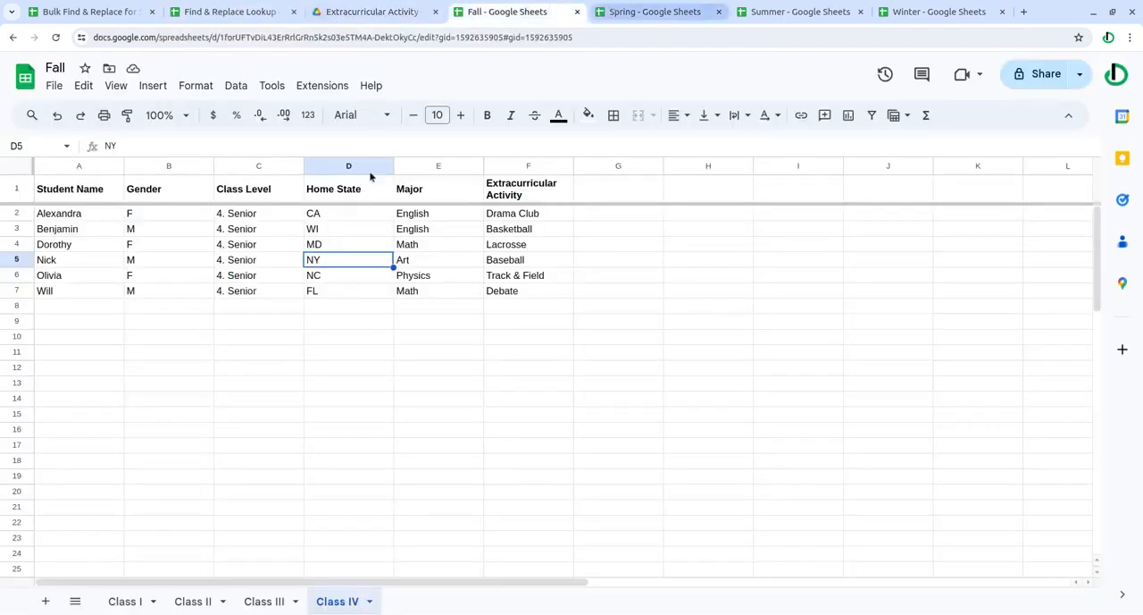
pyautogui.click(229, 11)
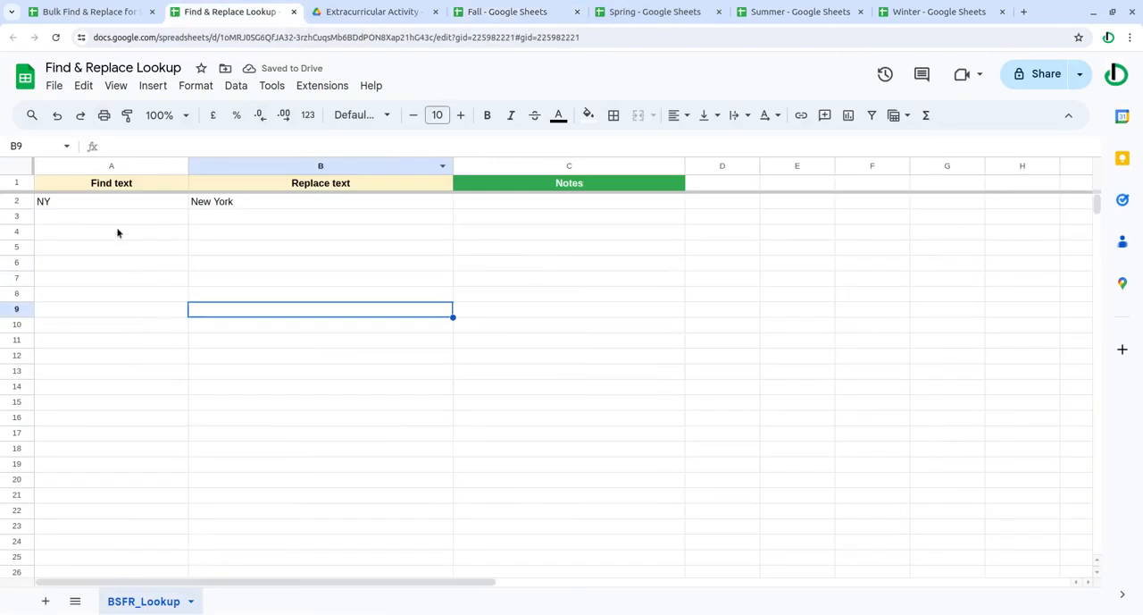
pyautogui.write('F')
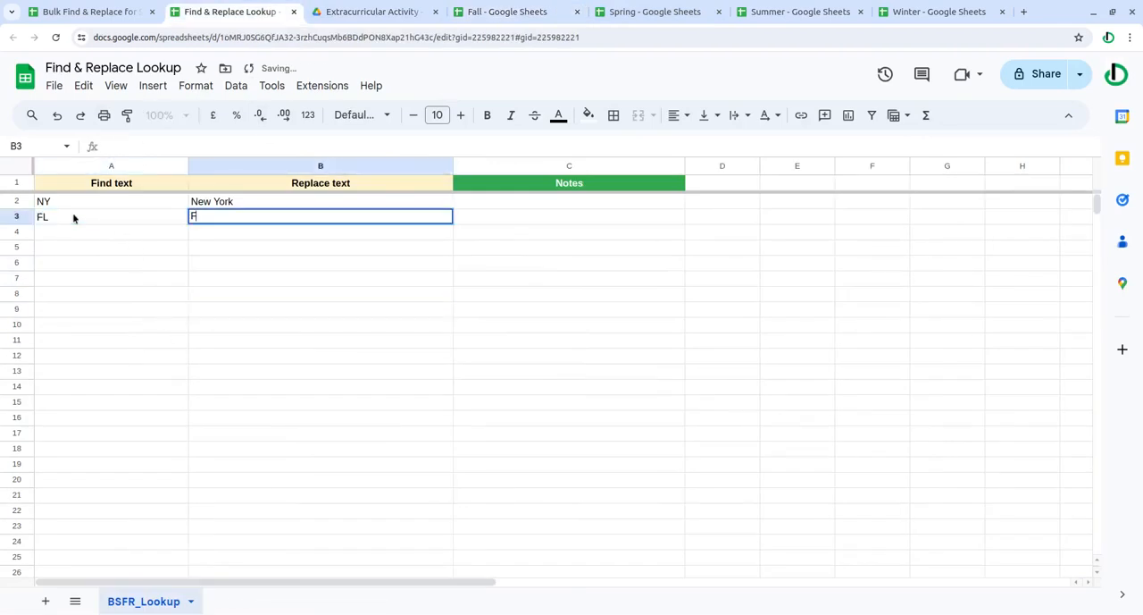
pyautogui.write('lorida')
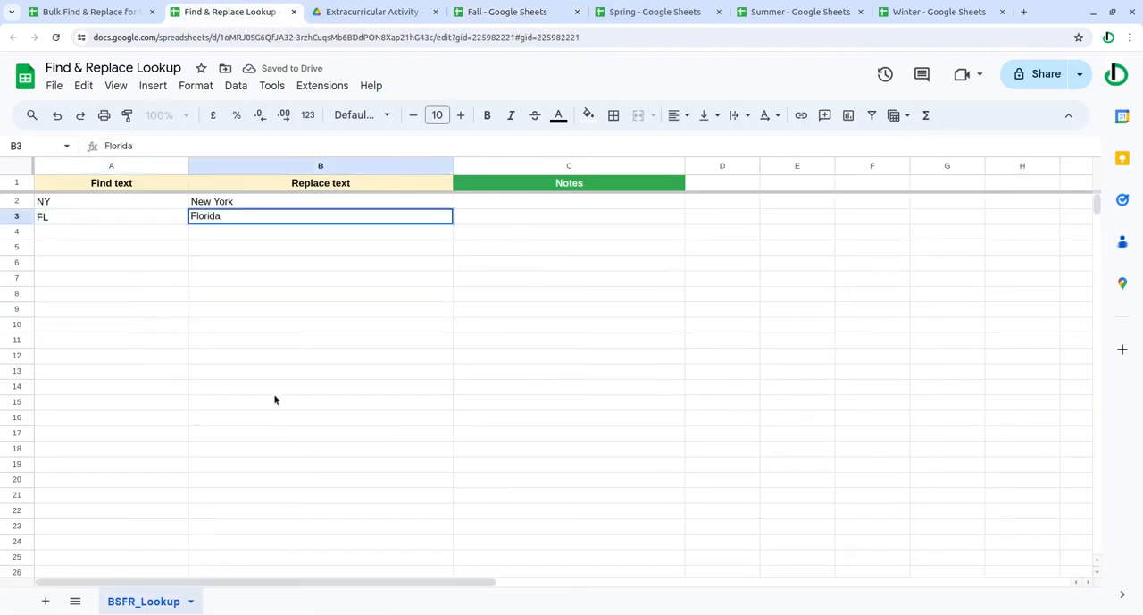
pyautogui.click(507, 11)
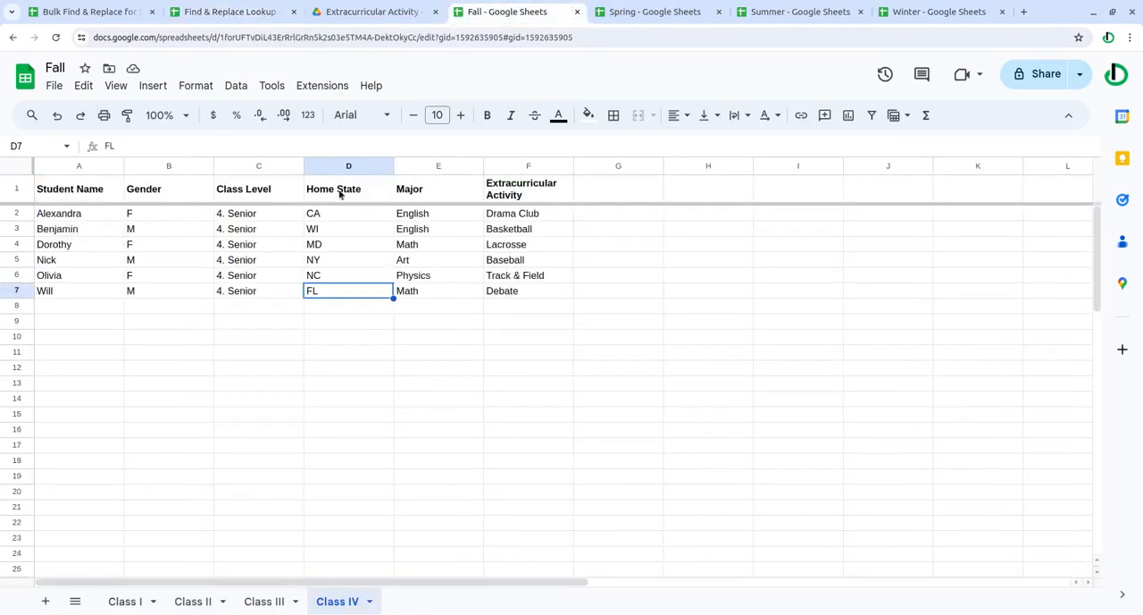
# Add M → Male and F → Female to the lookup table after checking the Fall sheet.
pyautogui.click(228, 11)
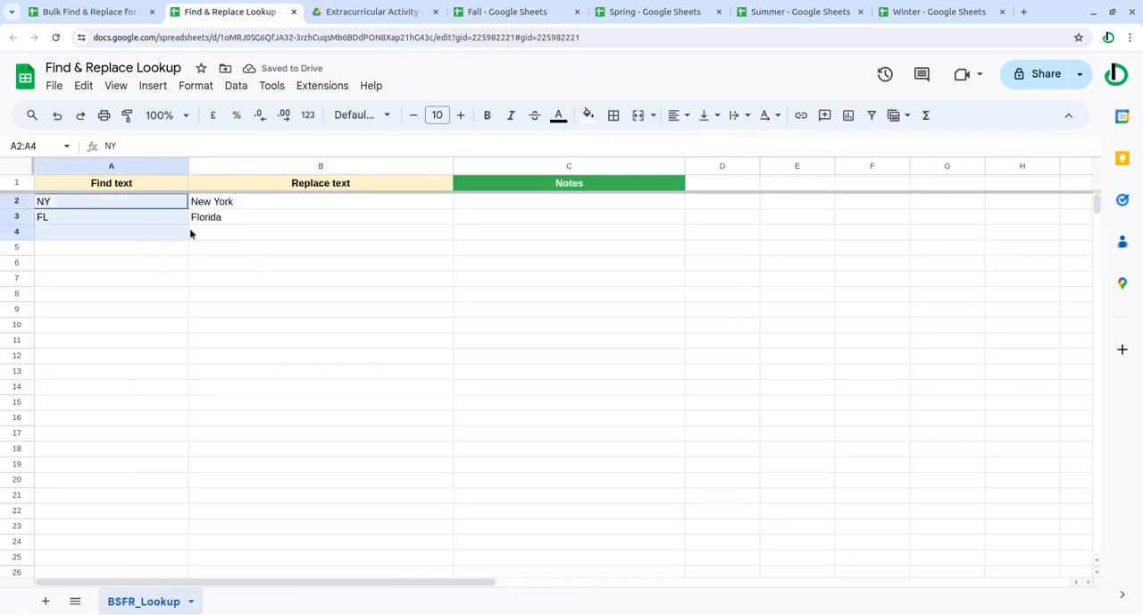
pyautogui.click(507, 11)
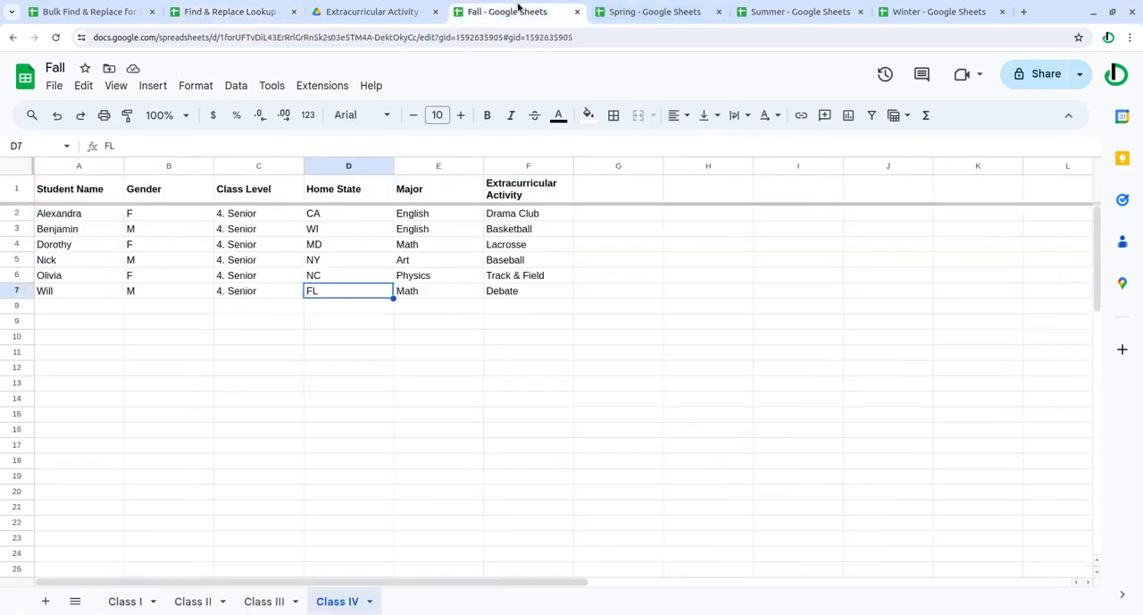
pyautogui.click(373, 10)
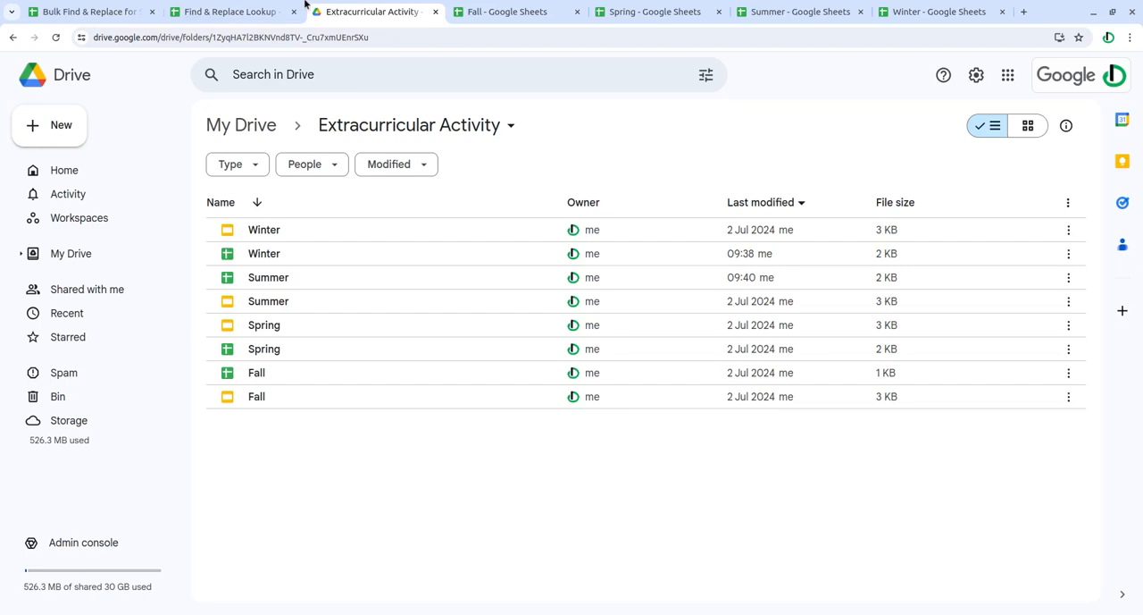
pyautogui.click(232, 11)
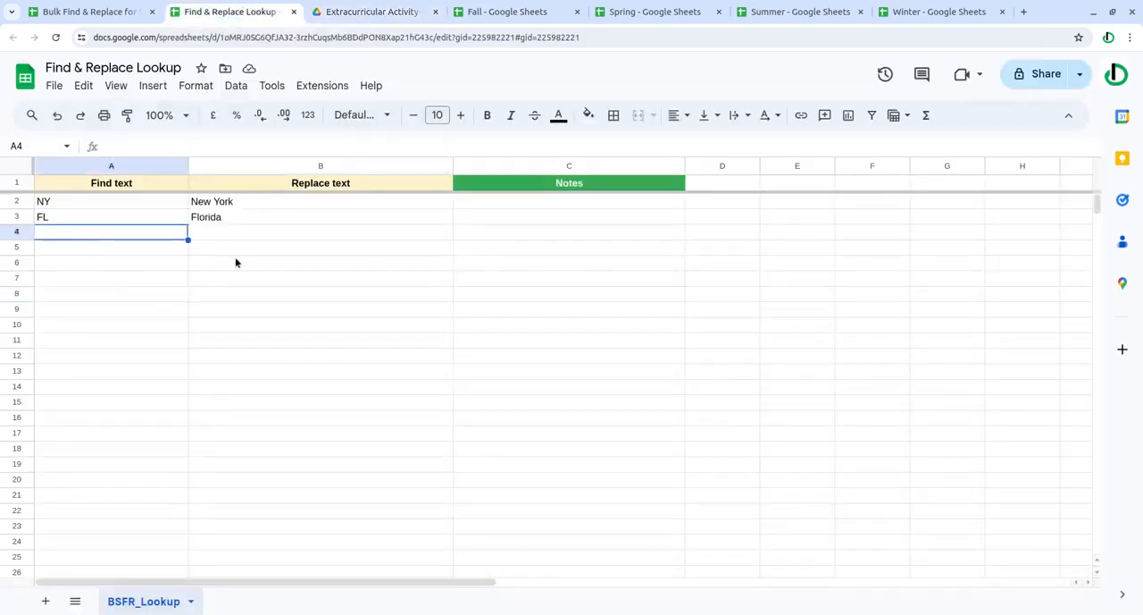
pyautogui.write('M')
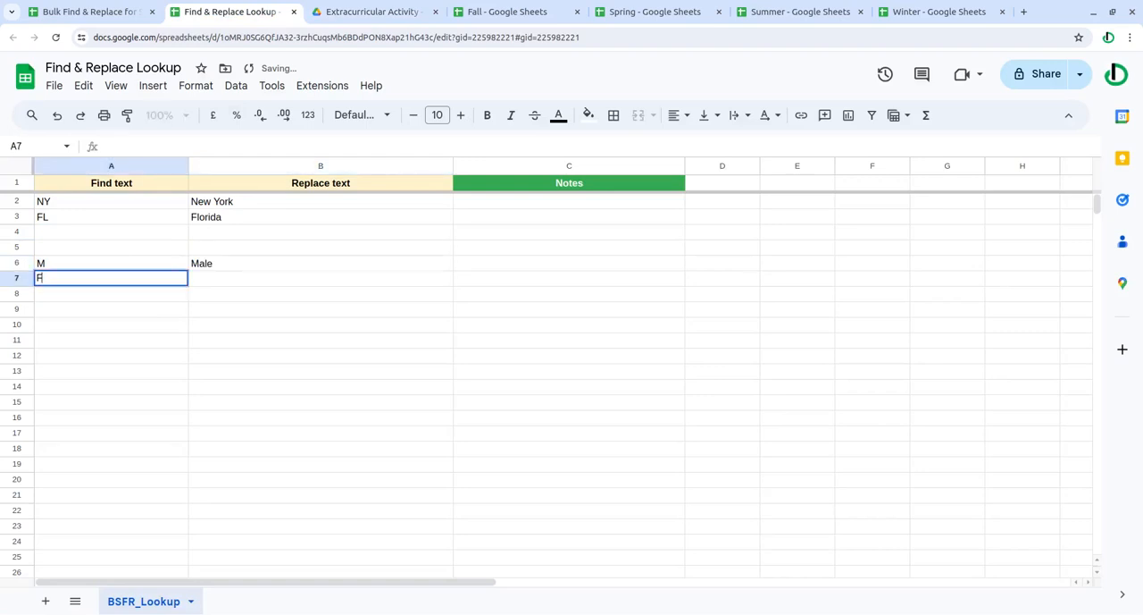
pyautogui.write('Female')
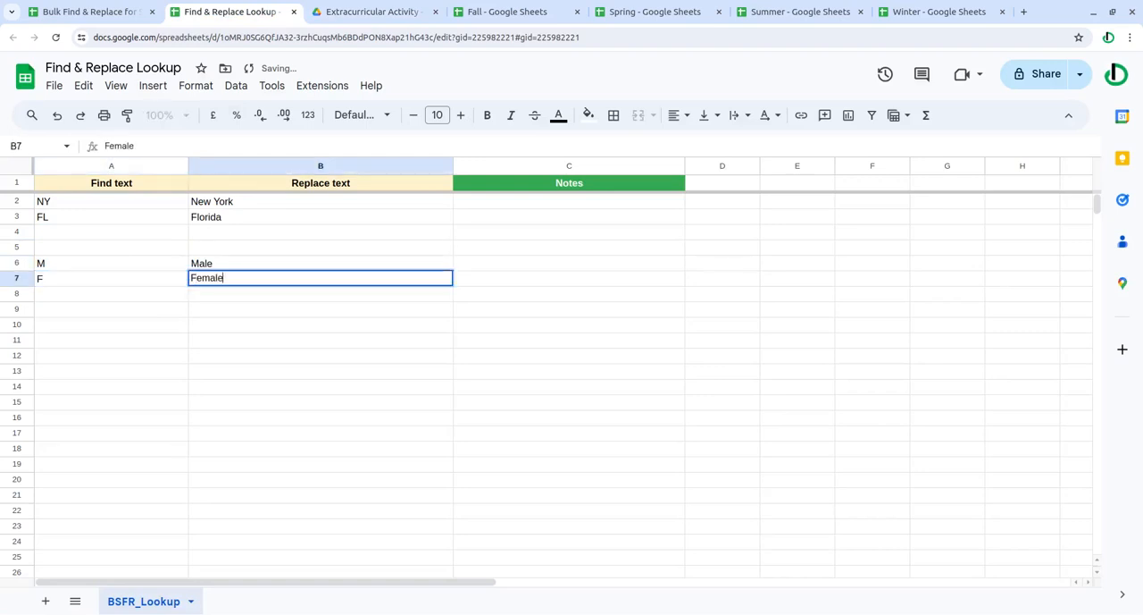
# Check Fall's Gender codes, then add Math → Mathematics to the lookup table.
pyautogui.click(507, 11)
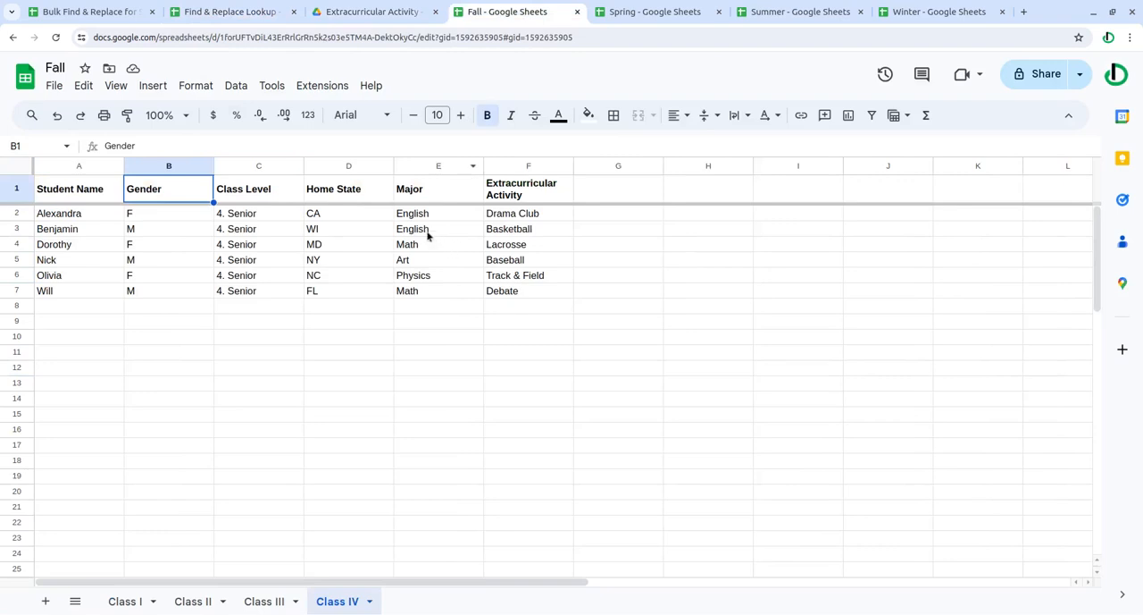
pyautogui.click(230, 10)
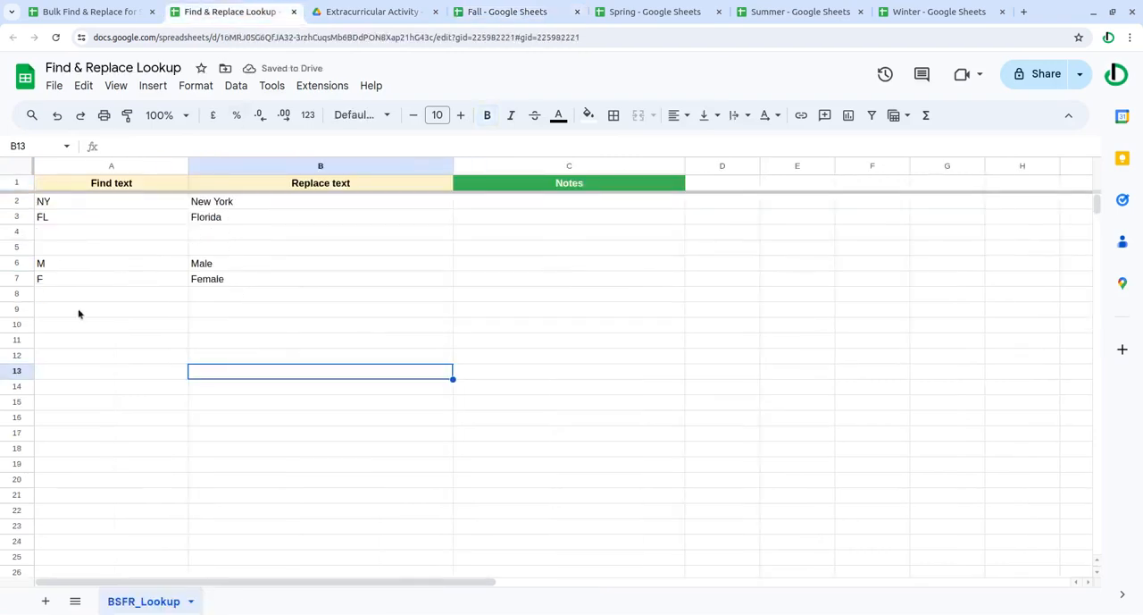
pyautogui.write('M')
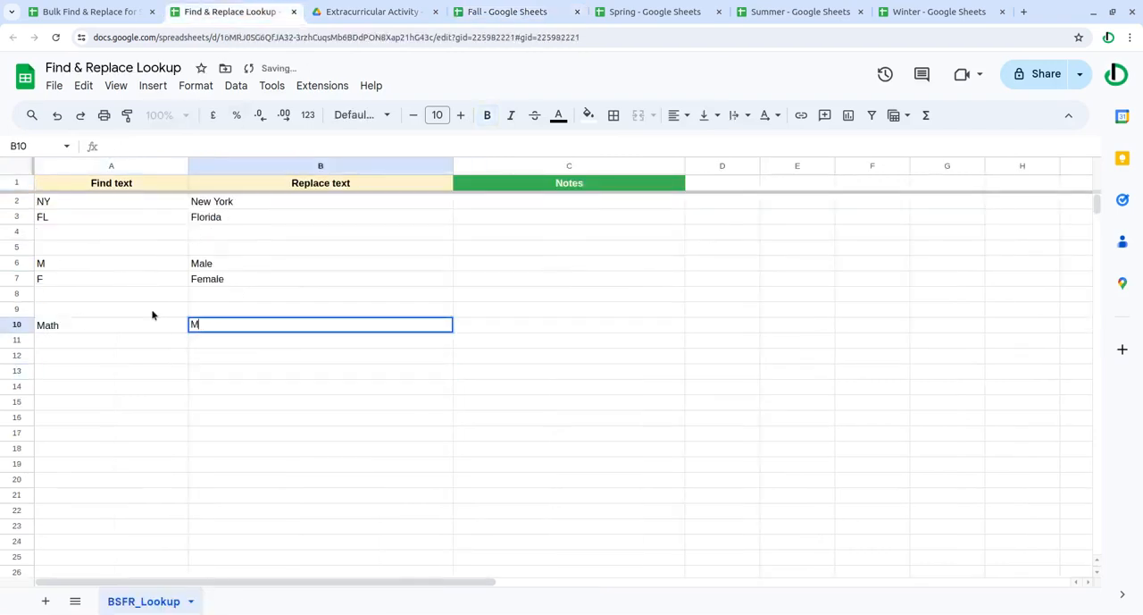
pyautogui.write('athematics')
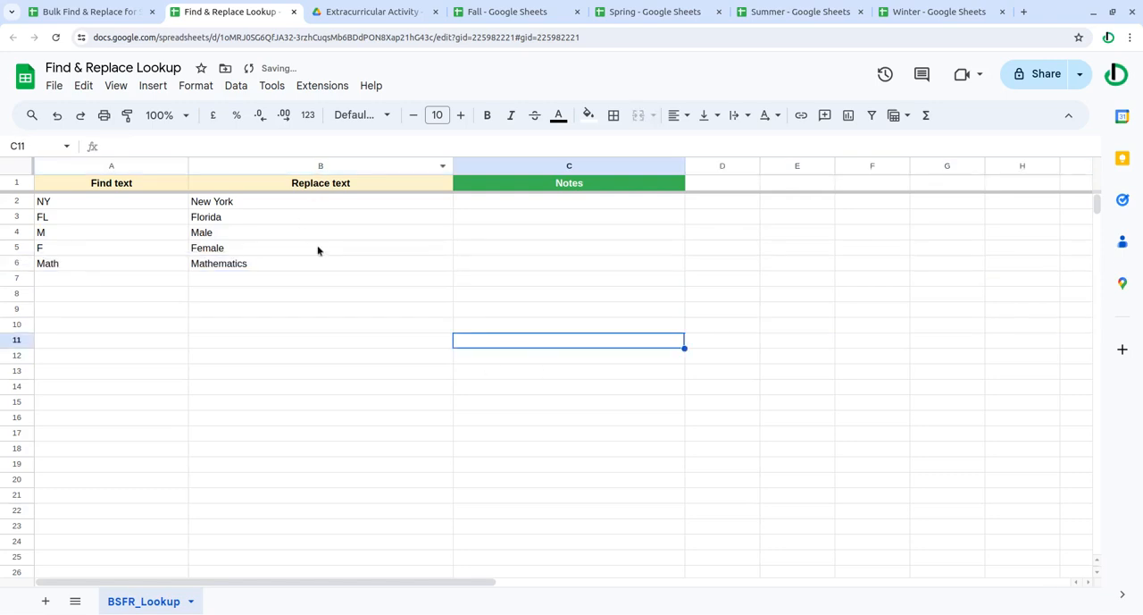
# Select Summer, Winter, Fall and Spring from the Extracurricular Activity folder as the add-on's source files.
pyautogui.click(507, 11)
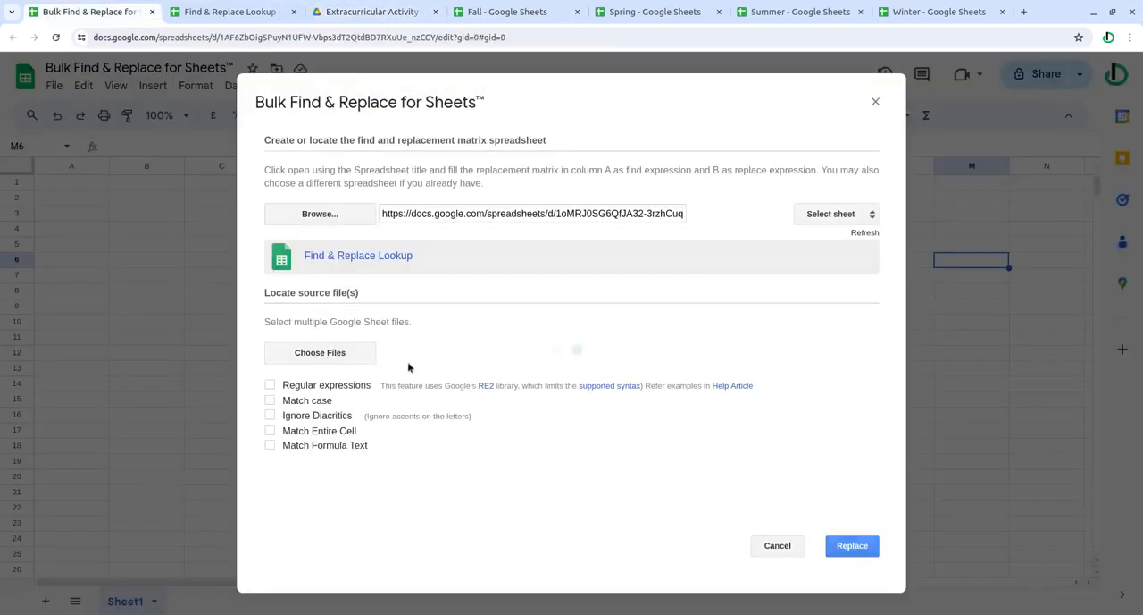
pyautogui.click(850, 545)
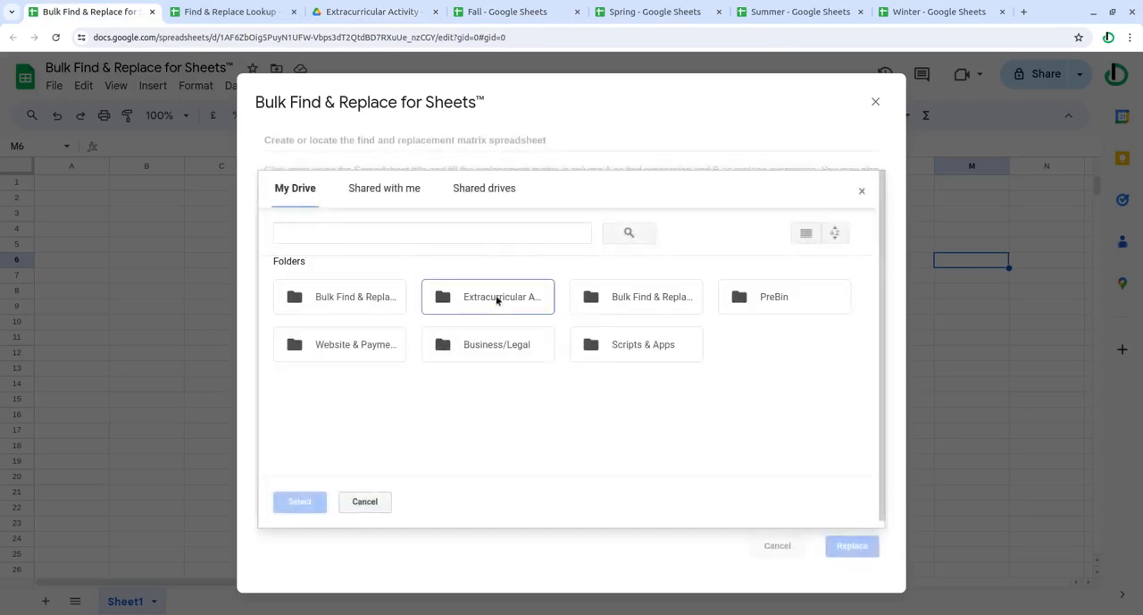
pyautogui.doubleClick(488, 296)
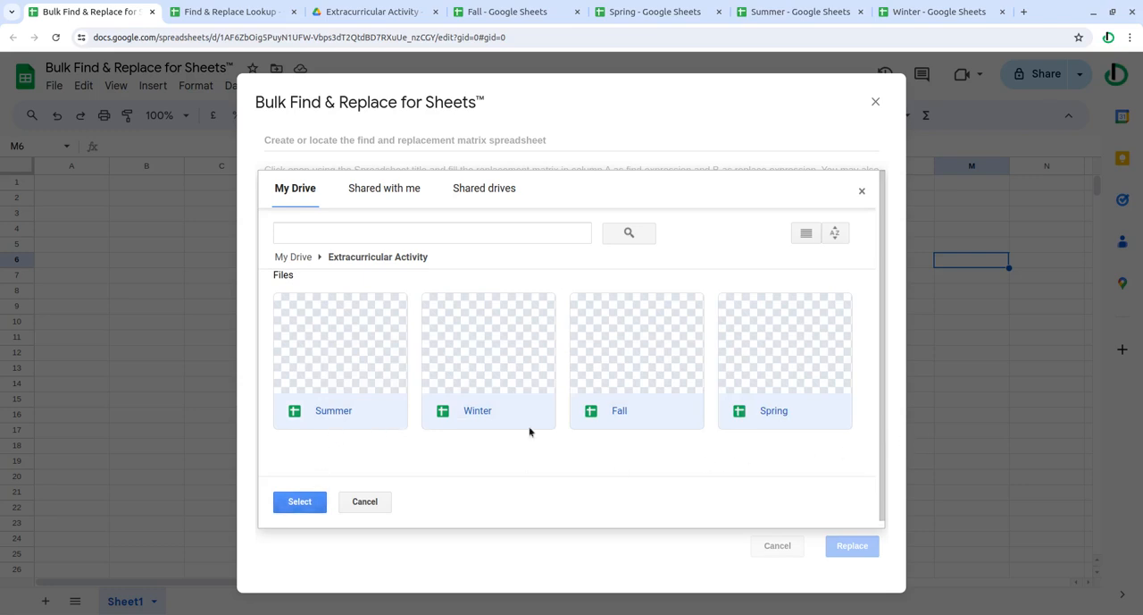
pyautogui.click(300, 500)
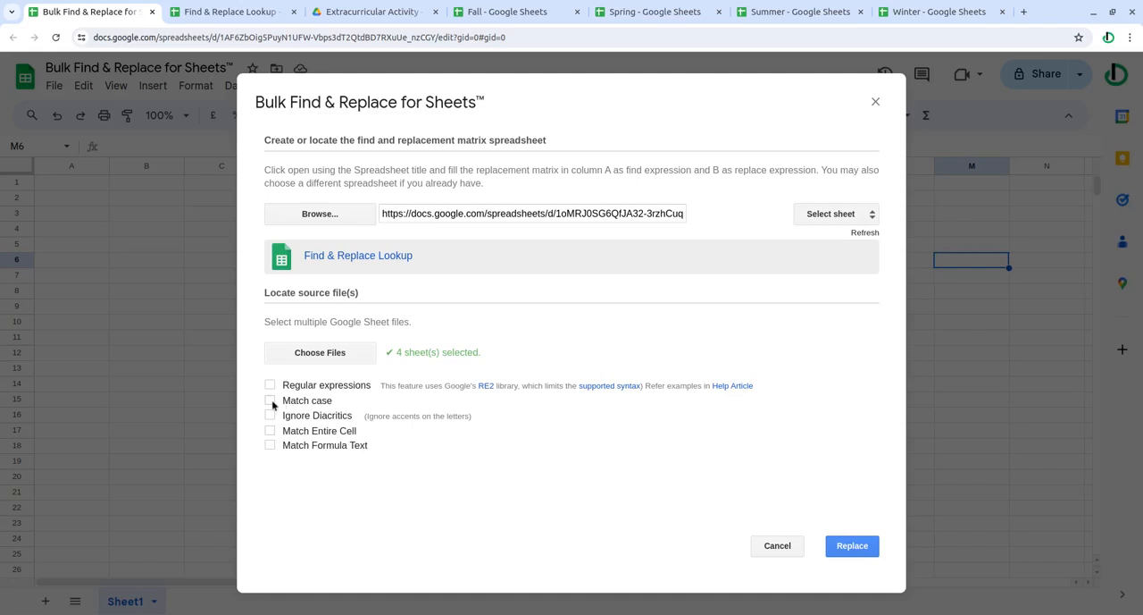
# Enable Match case and Match Entire Cell in the add-on dialog.
pyautogui.click(271, 400)
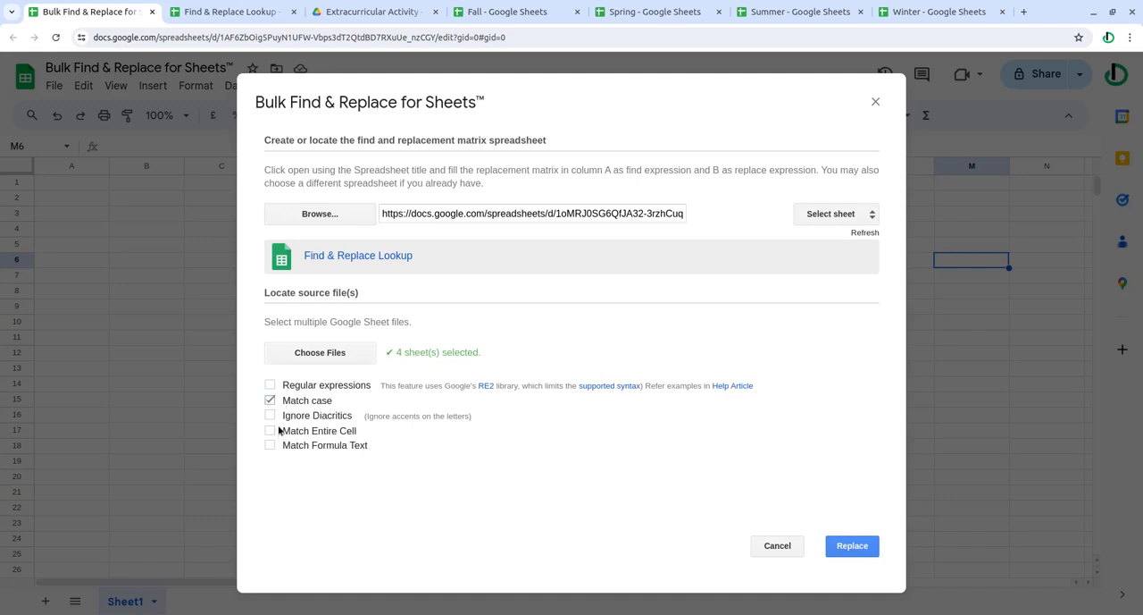
pyautogui.click(272, 430)
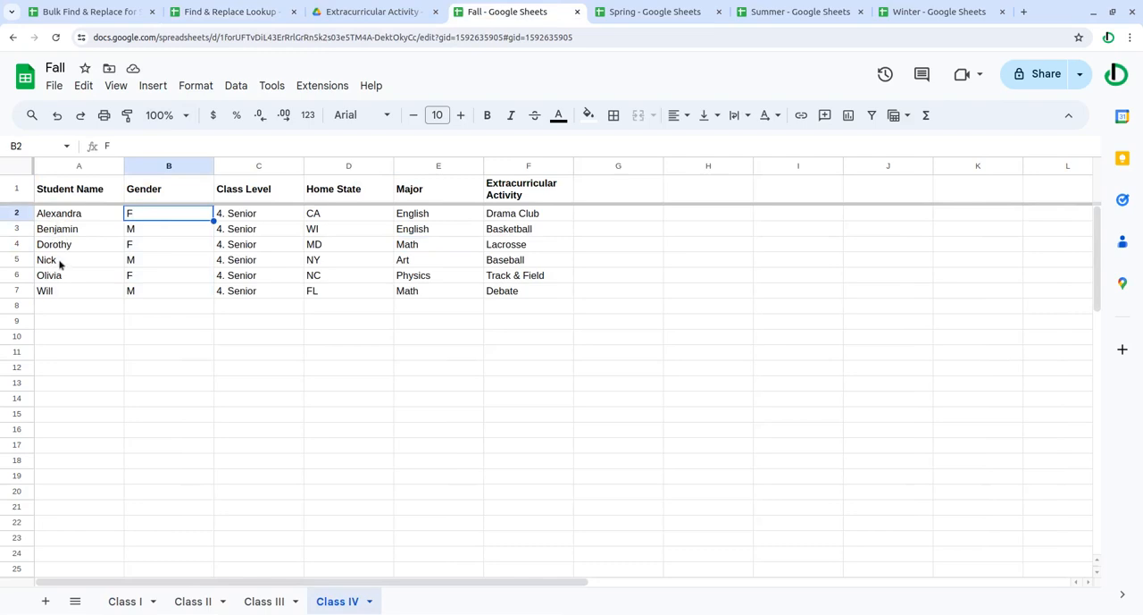
pyautogui.moveTo(139, 228)
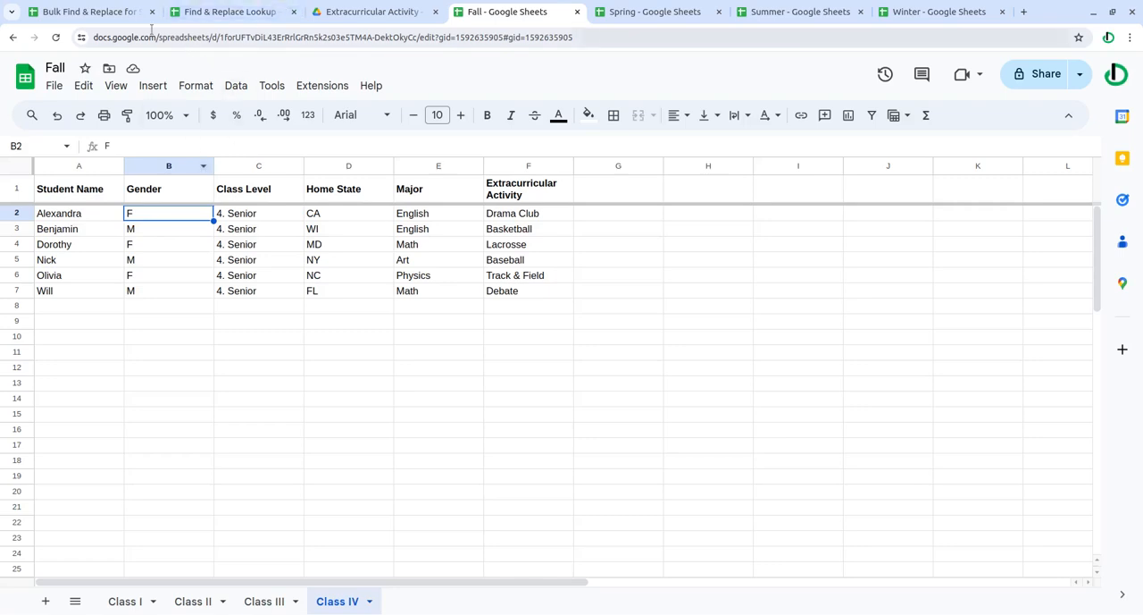
# Review the bulk replace settings and the lookup spreadsheet's sheets, returning to the add-on dialog.
pyautogui.click(85, 11)
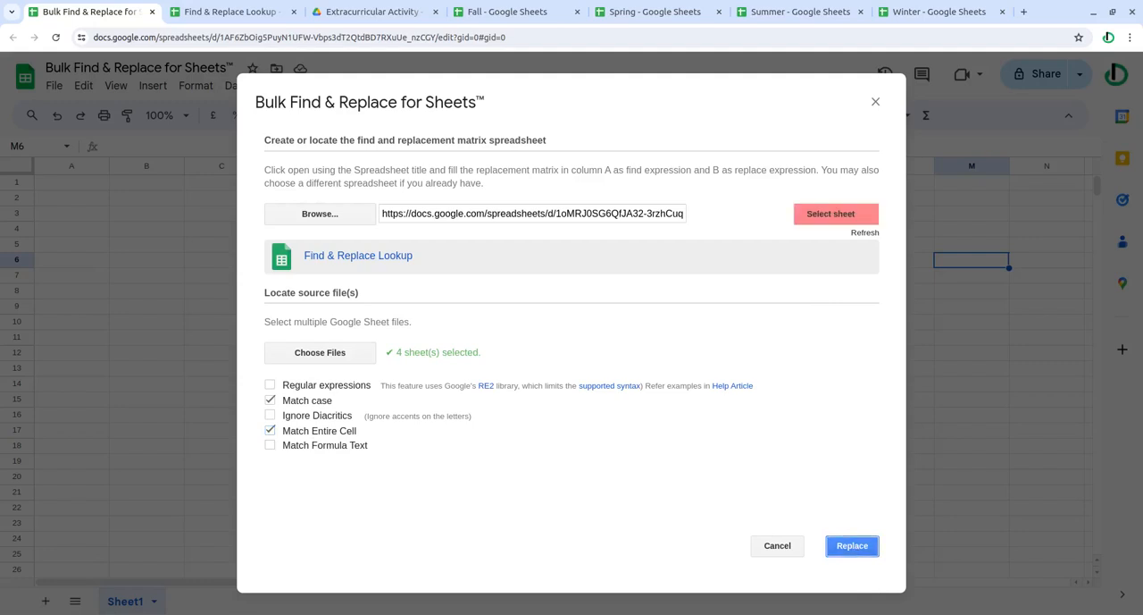
pyautogui.moveTo(813, 305)
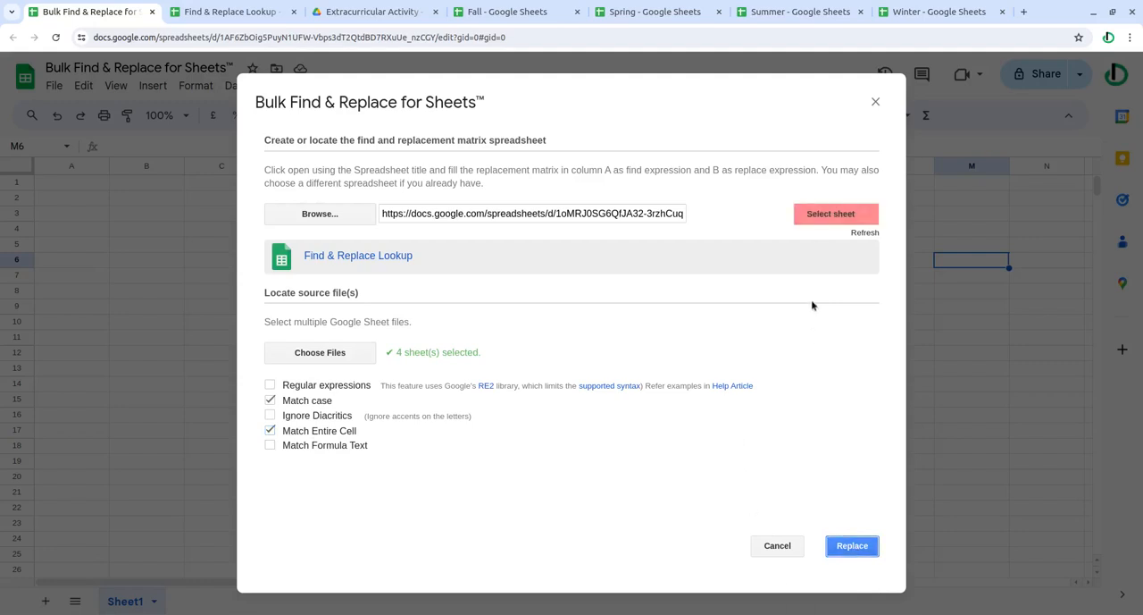
pyautogui.click(229, 10)
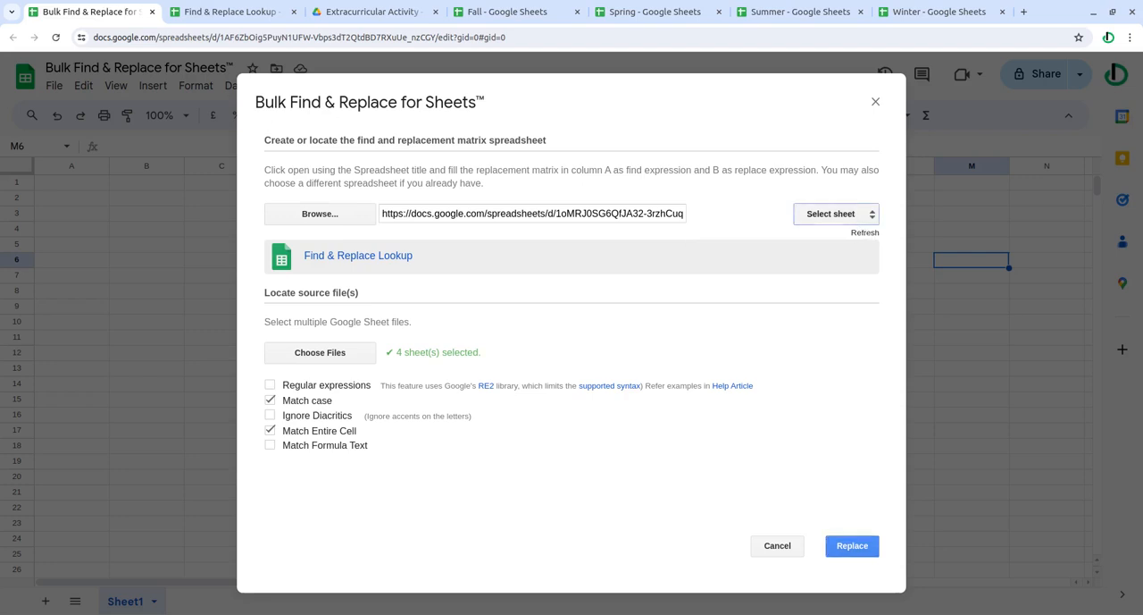
pyautogui.click(228, 11)
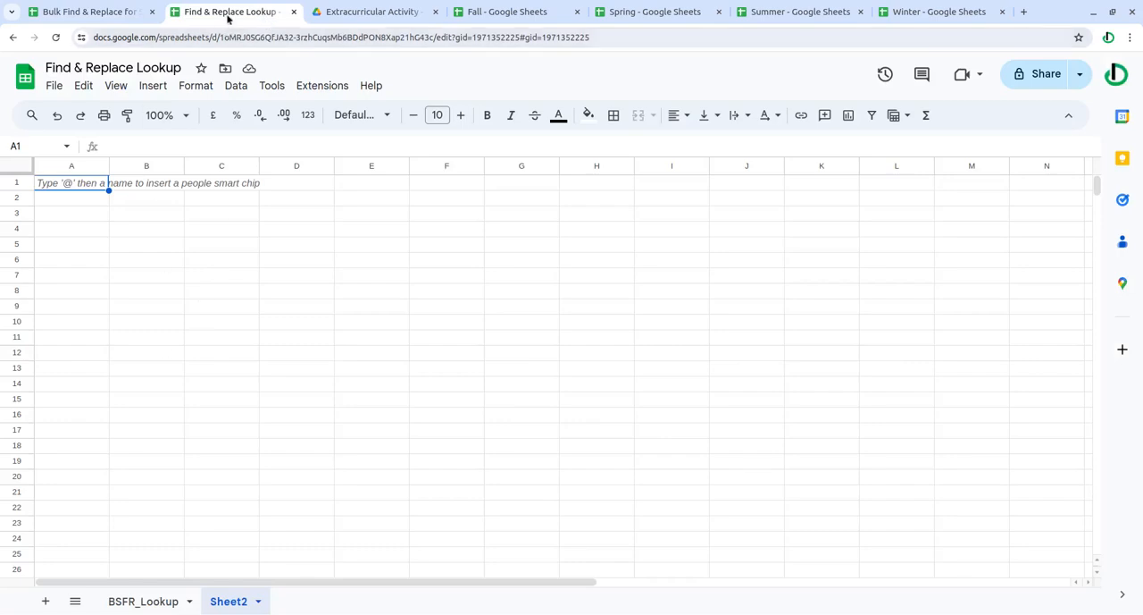
pyautogui.click(89, 11)
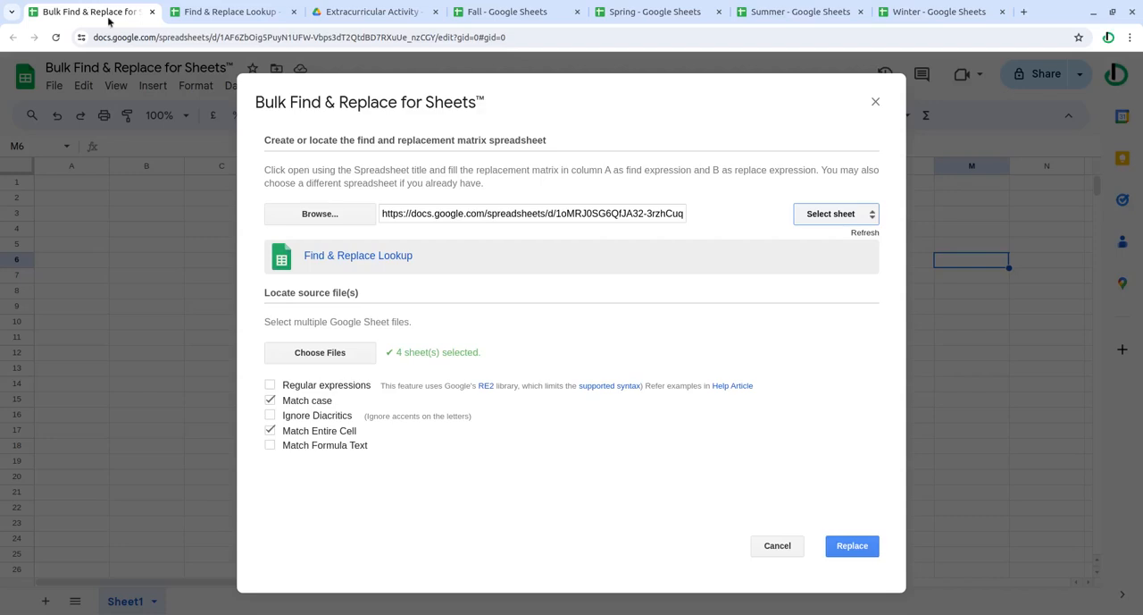
pyautogui.moveTo(872, 248)
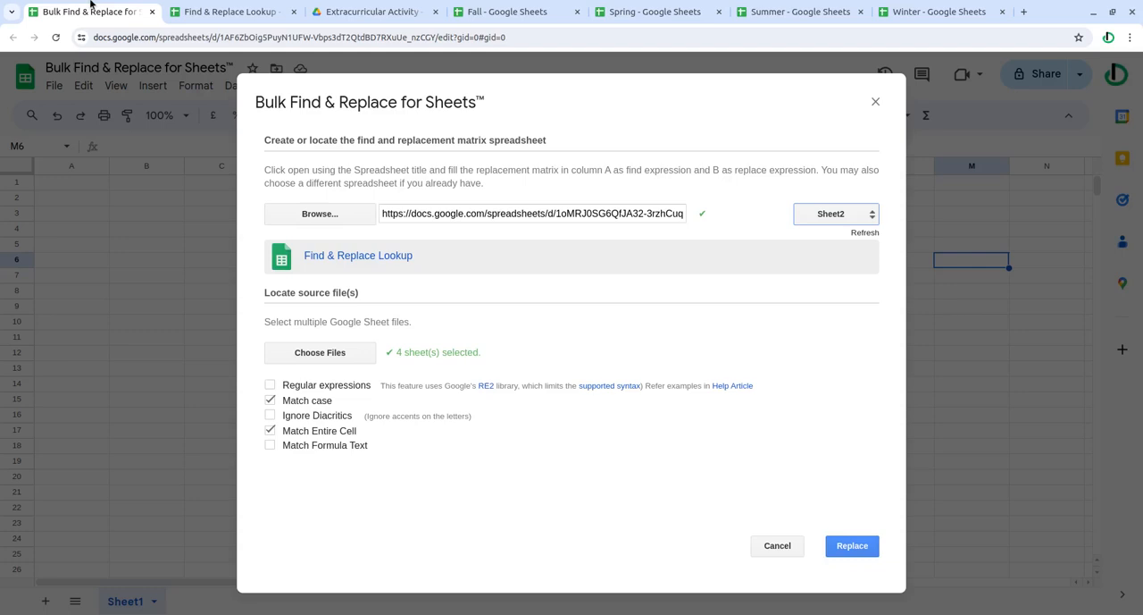
pyautogui.moveTo(814, 227)
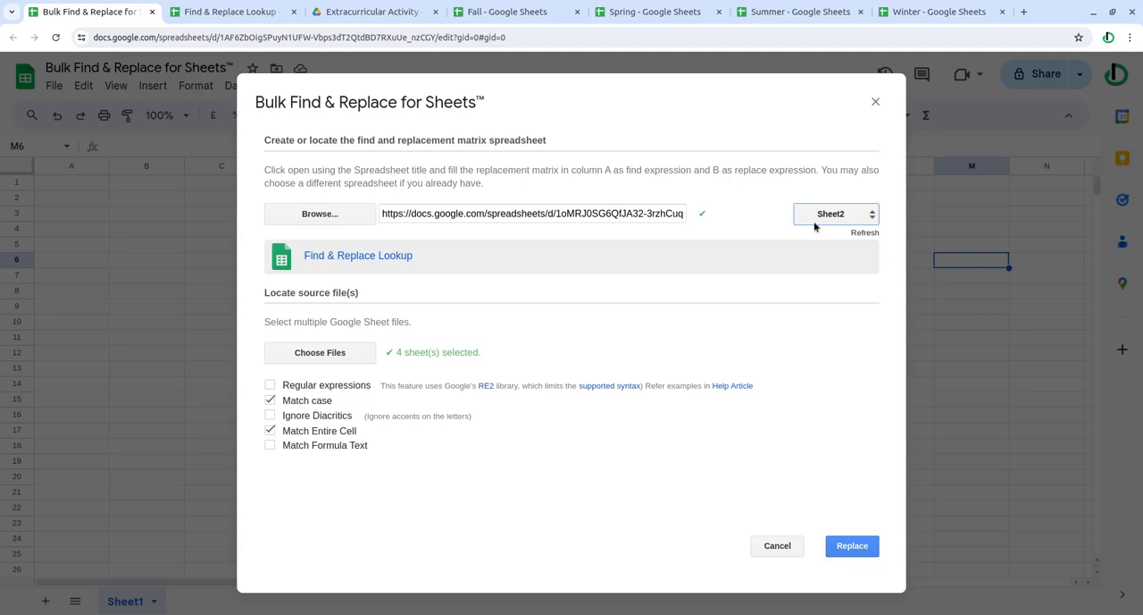
# Choose BSFR_Lookup as the matrix sheet, run and confirm the replacement, then open Fall to check values.
pyautogui.click(834, 214)
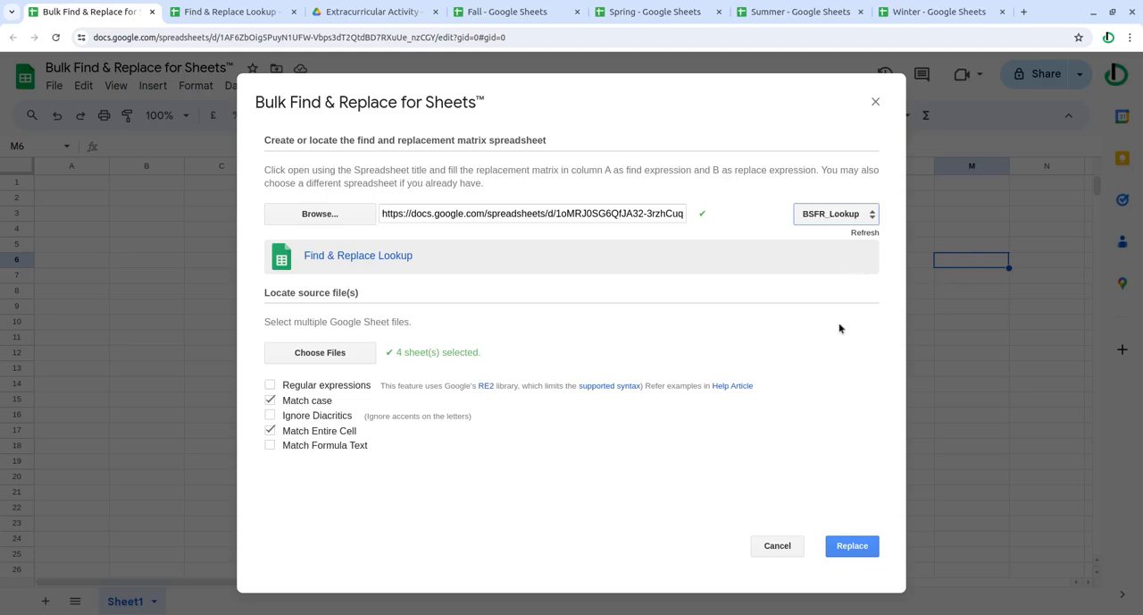
pyautogui.click(850, 545)
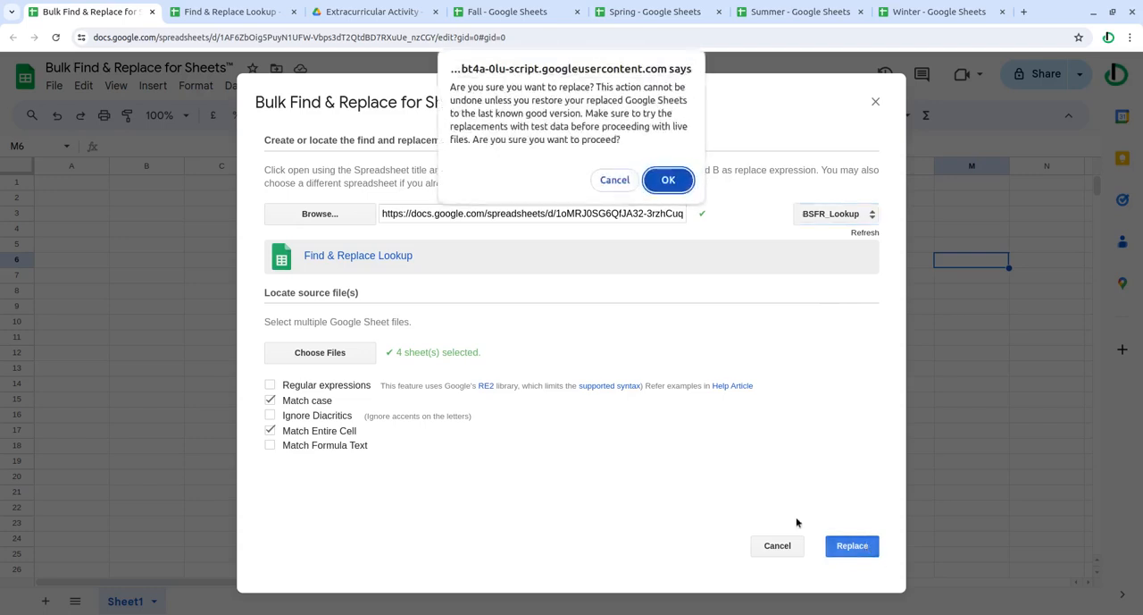
pyautogui.click(668, 178)
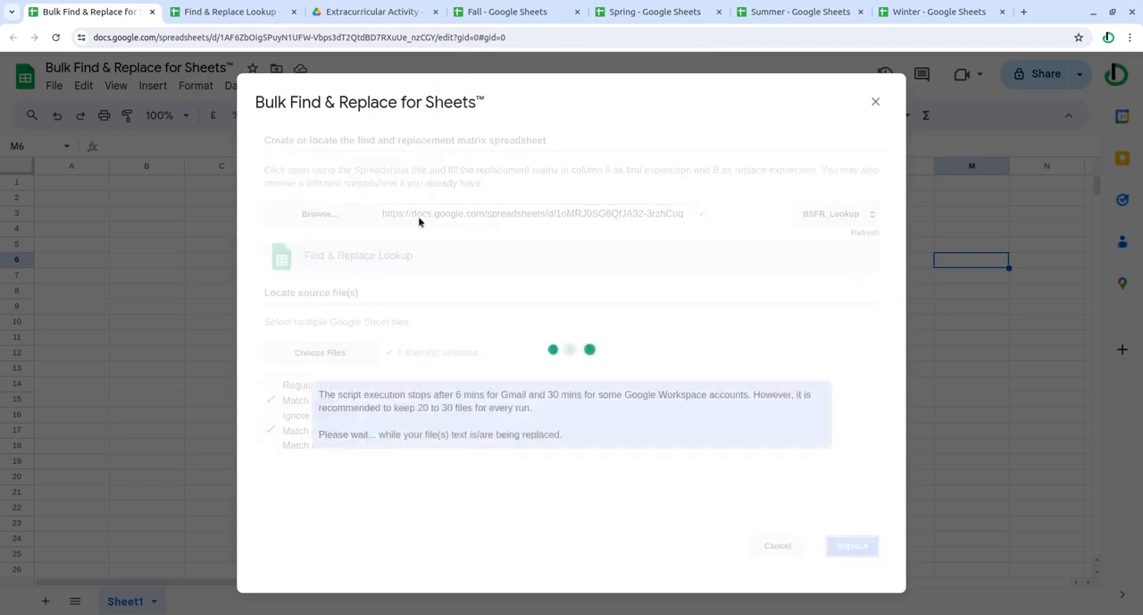
pyautogui.click(372, 11)
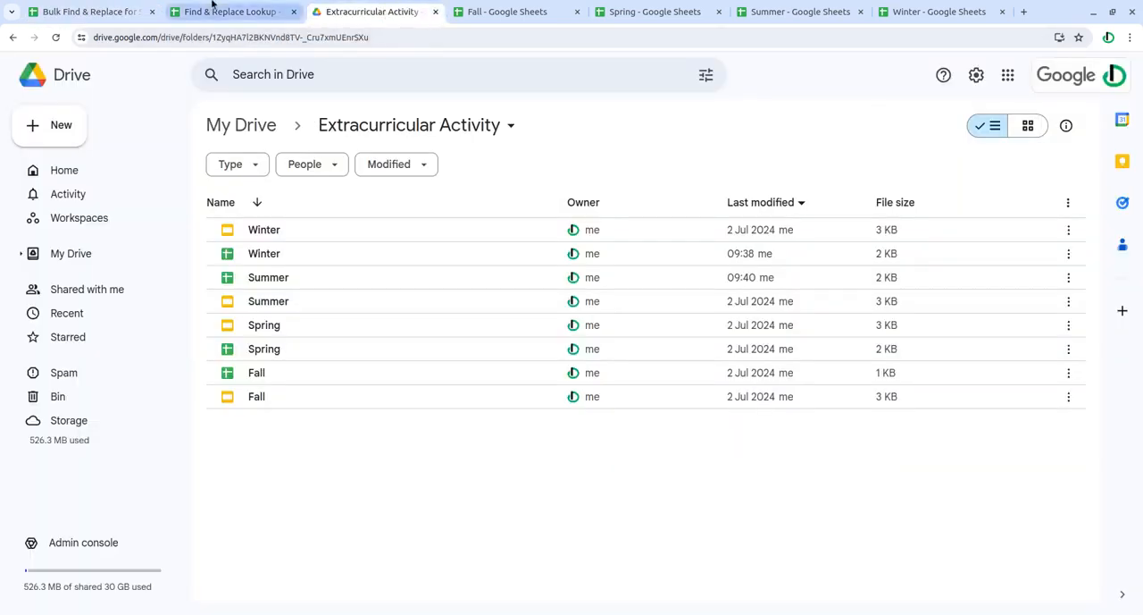
pyautogui.click(506, 10)
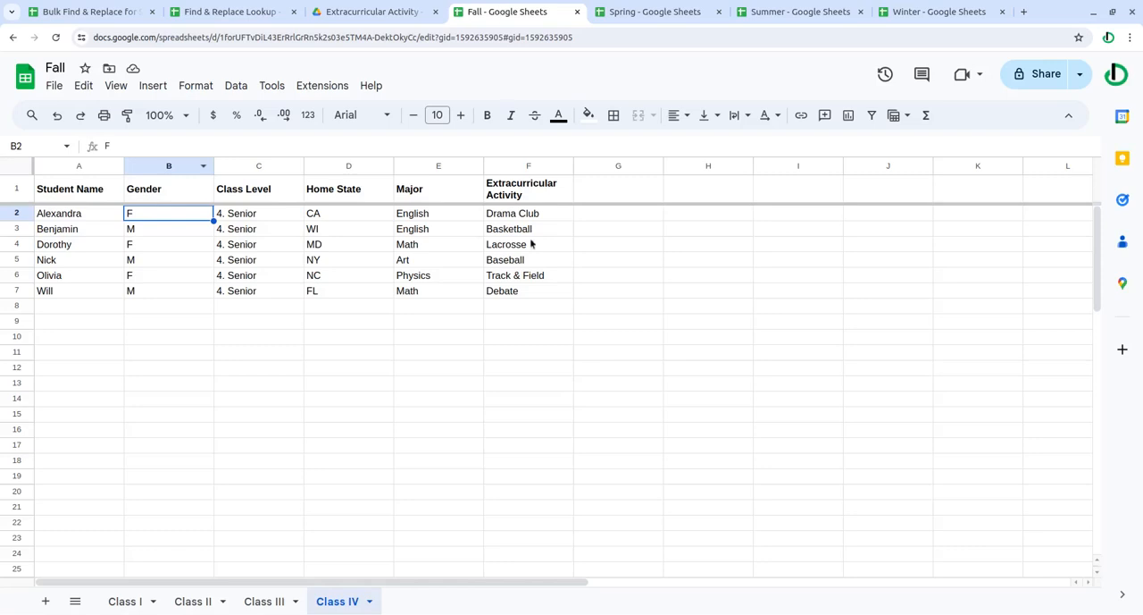
pyautogui.moveTo(621, 350)
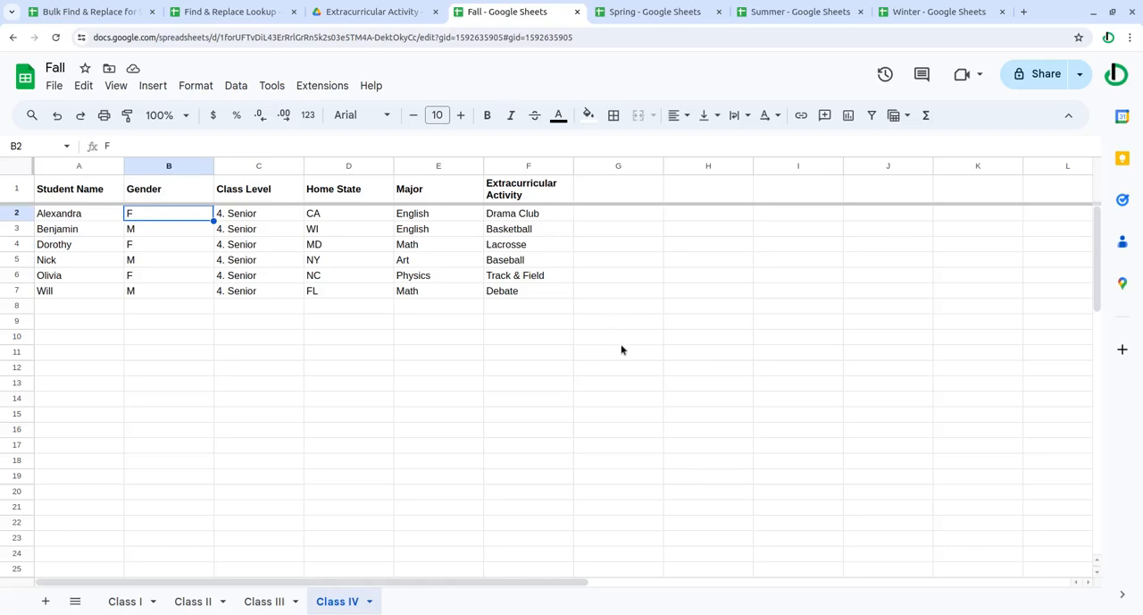
pyautogui.moveTo(618, 350)
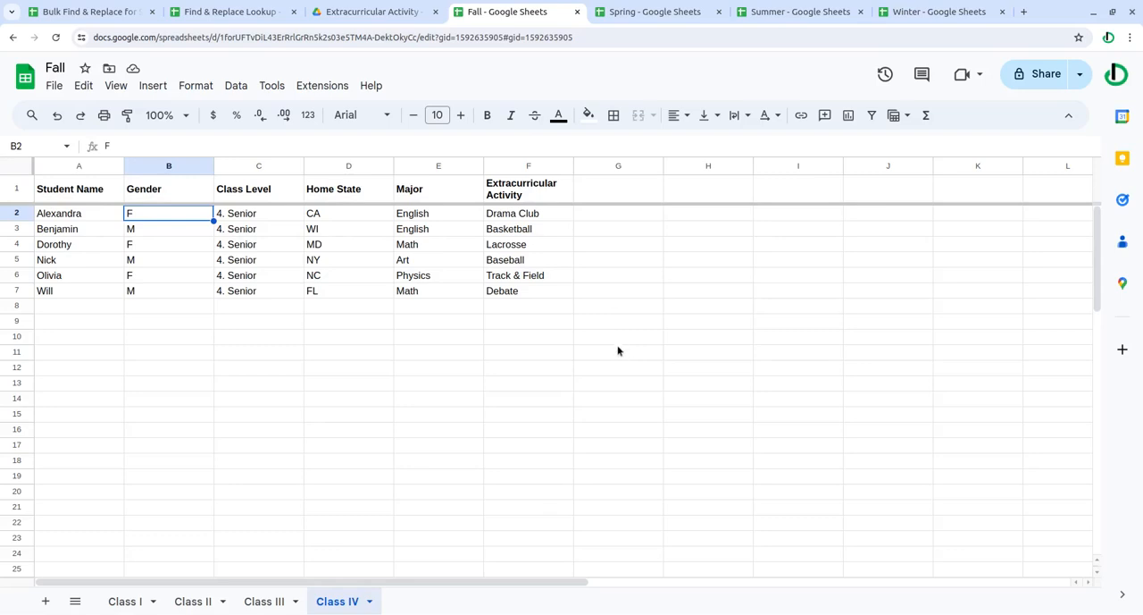
pyautogui.moveTo(629, 354)
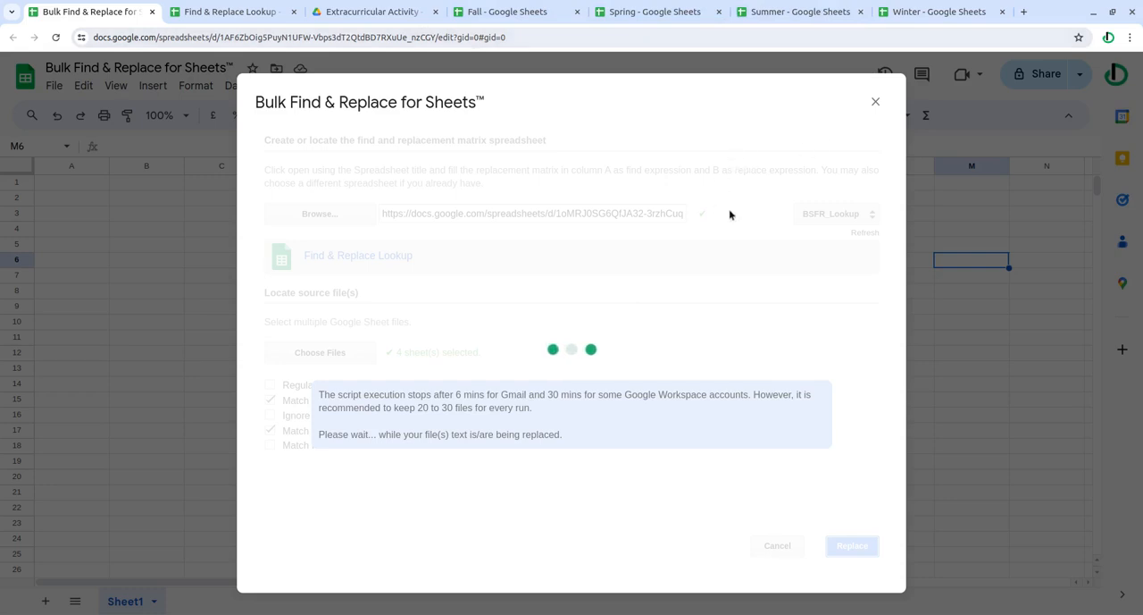
pyautogui.moveTo(603, 375)
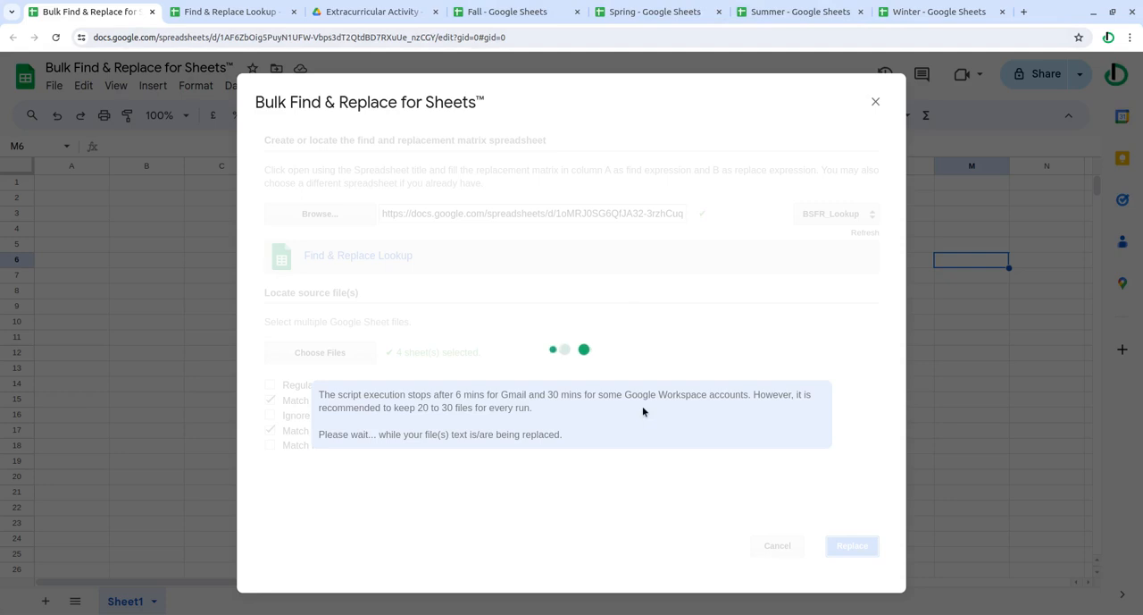
pyautogui.moveTo(628, 415)
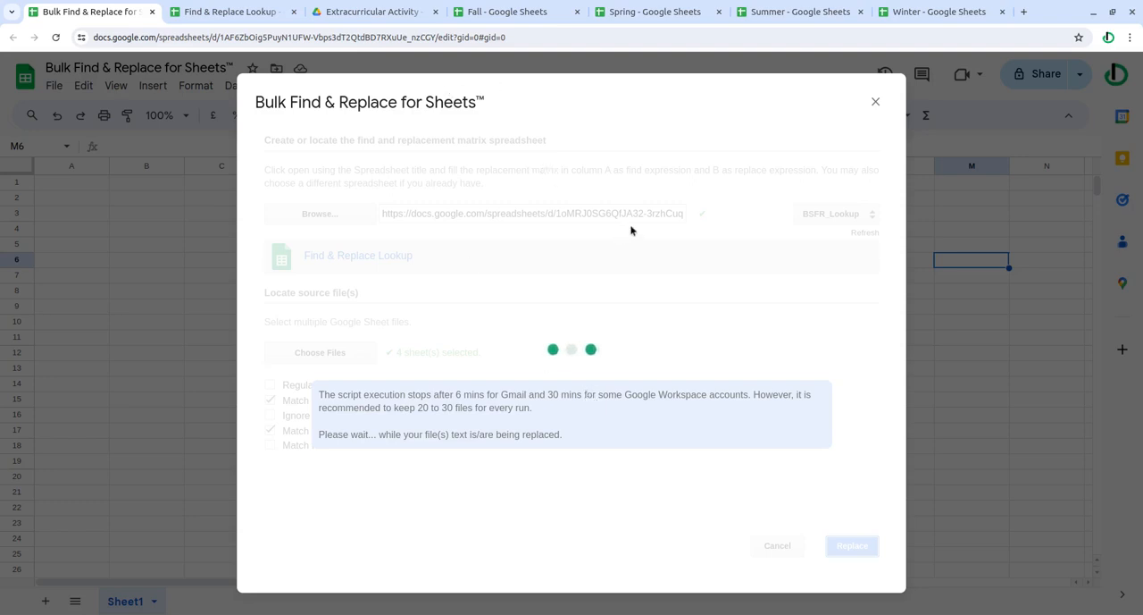
pyautogui.moveTo(663, 254)
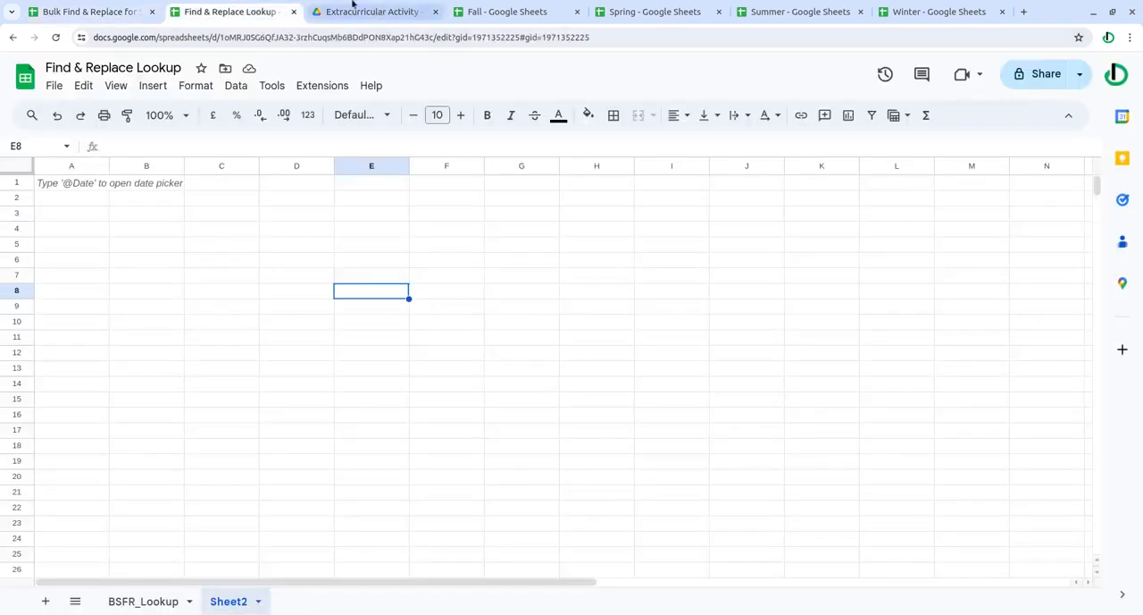
pyautogui.click(371, 10)
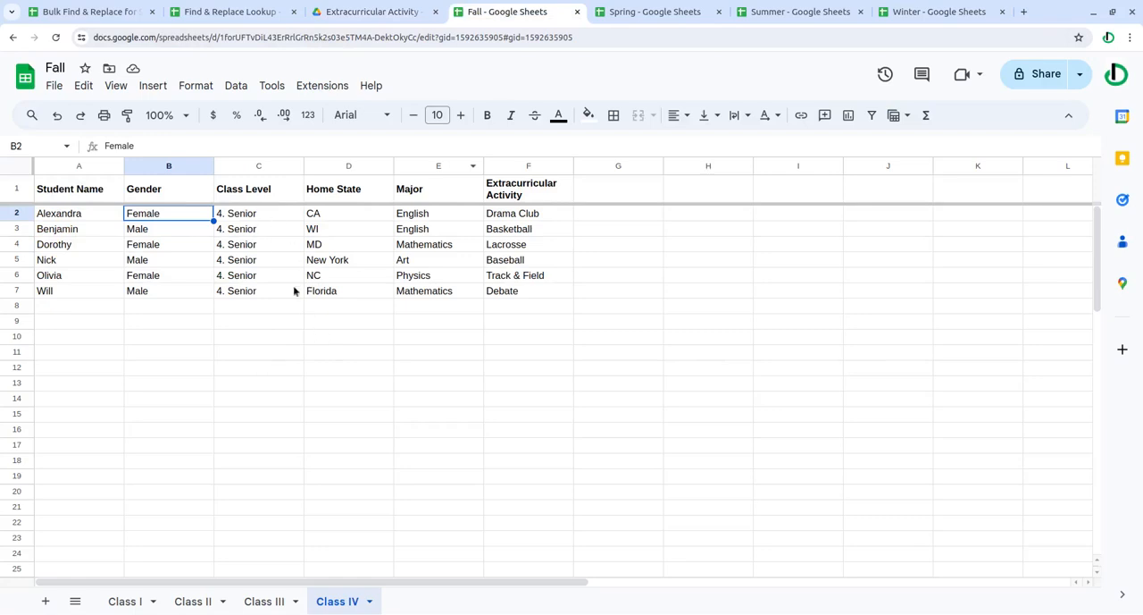
pyautogui.click(348, 260)
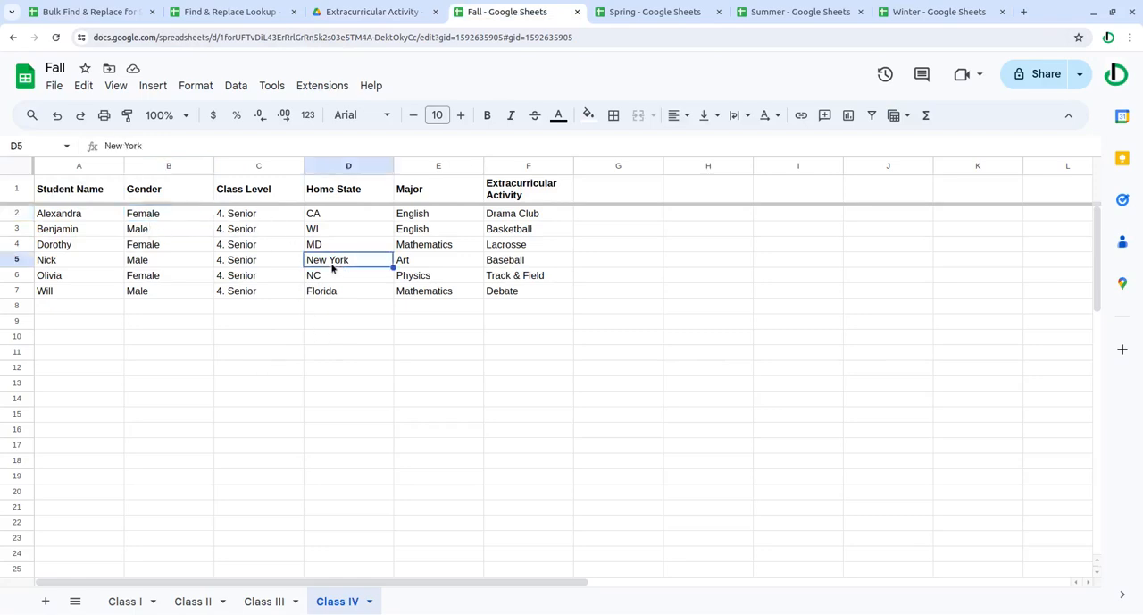
pyautogui.click(348, 290)
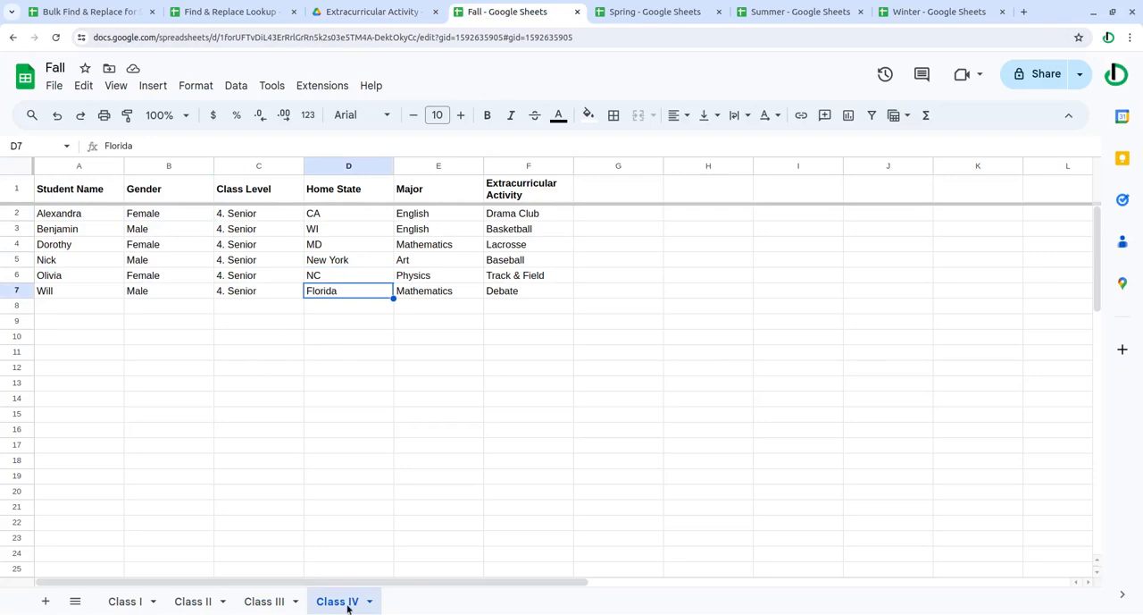
pyautogui.click(264, 600)
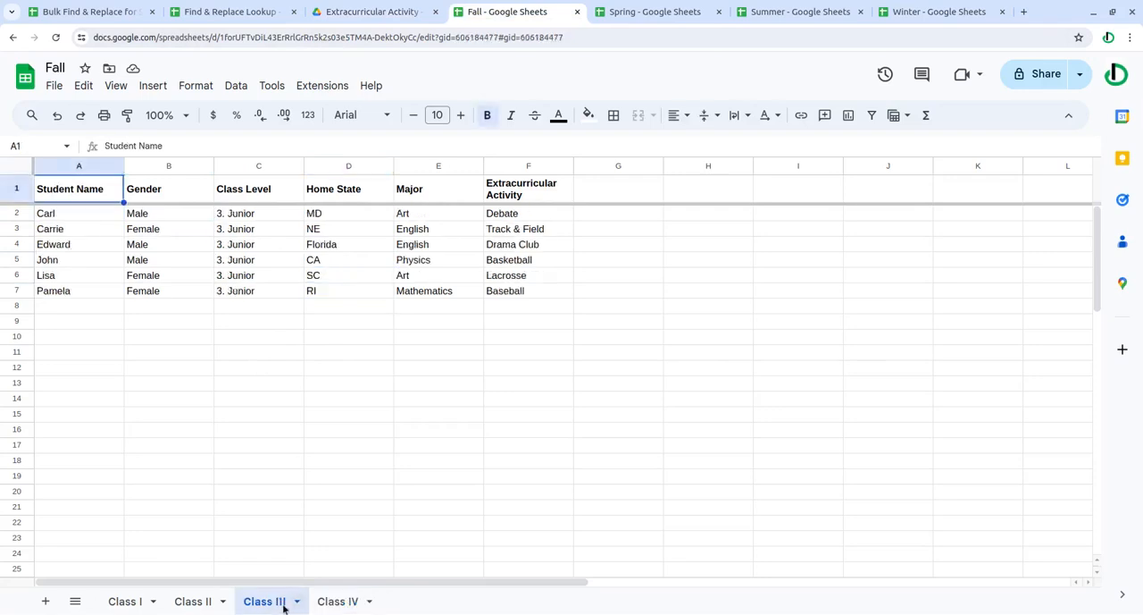
pyautogui.click(193, 600)
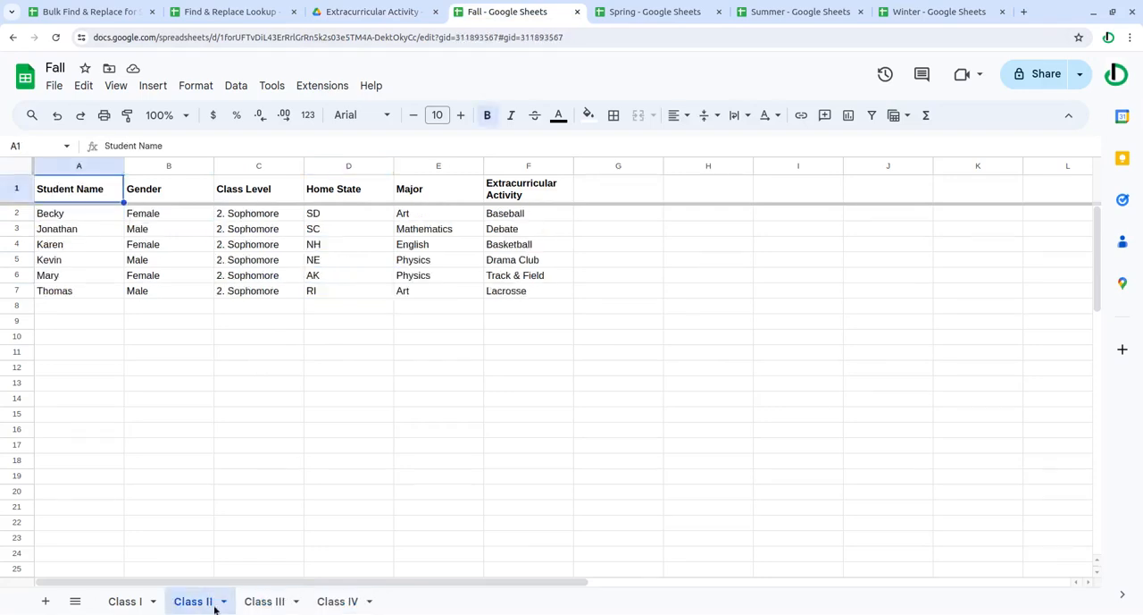
pyautogui.click(125, 601)
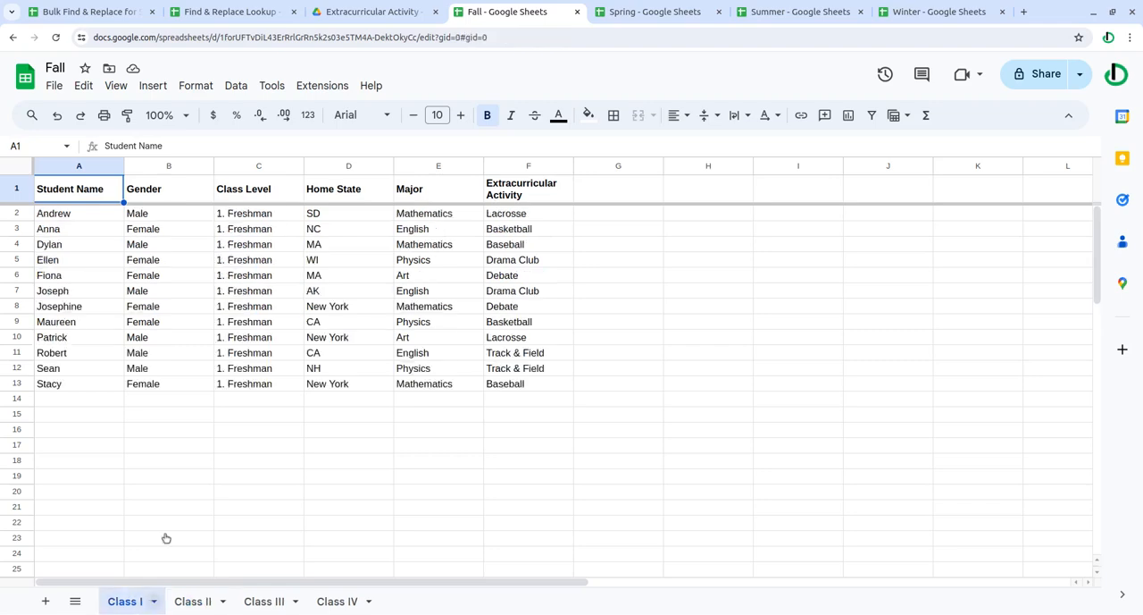
pyautogui.click(654, 11)
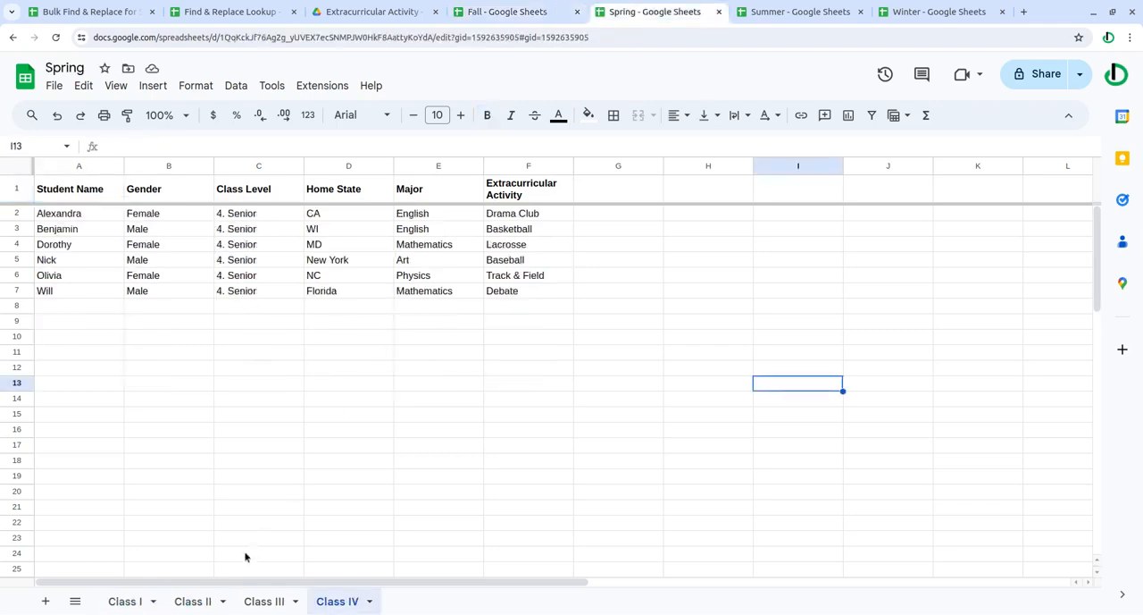
pyautogui.click(193, 601)
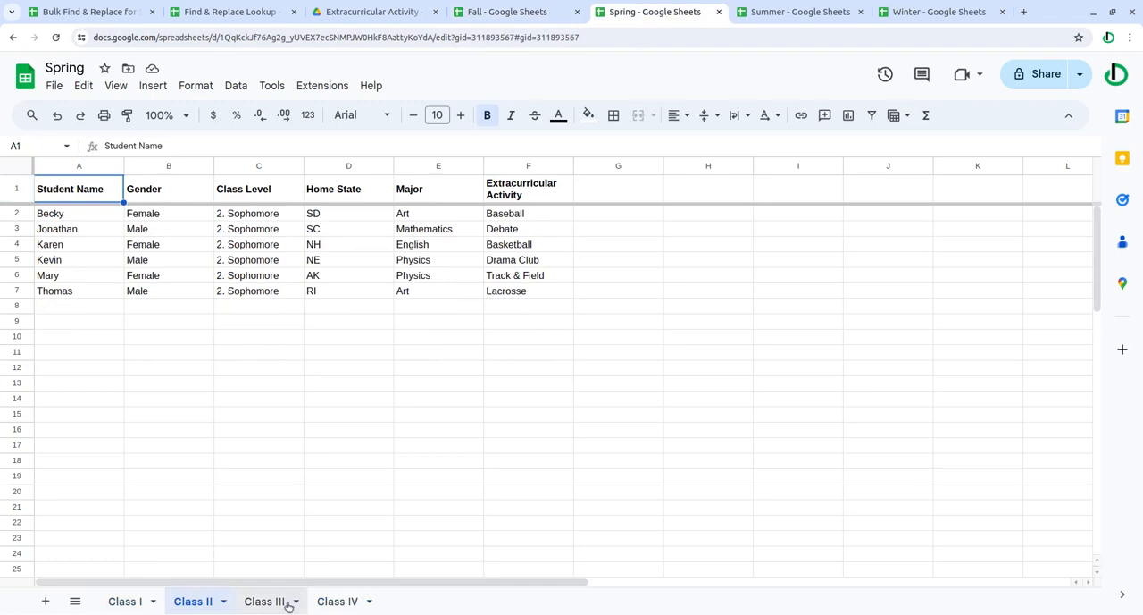
pyautogui.click(338, 600)
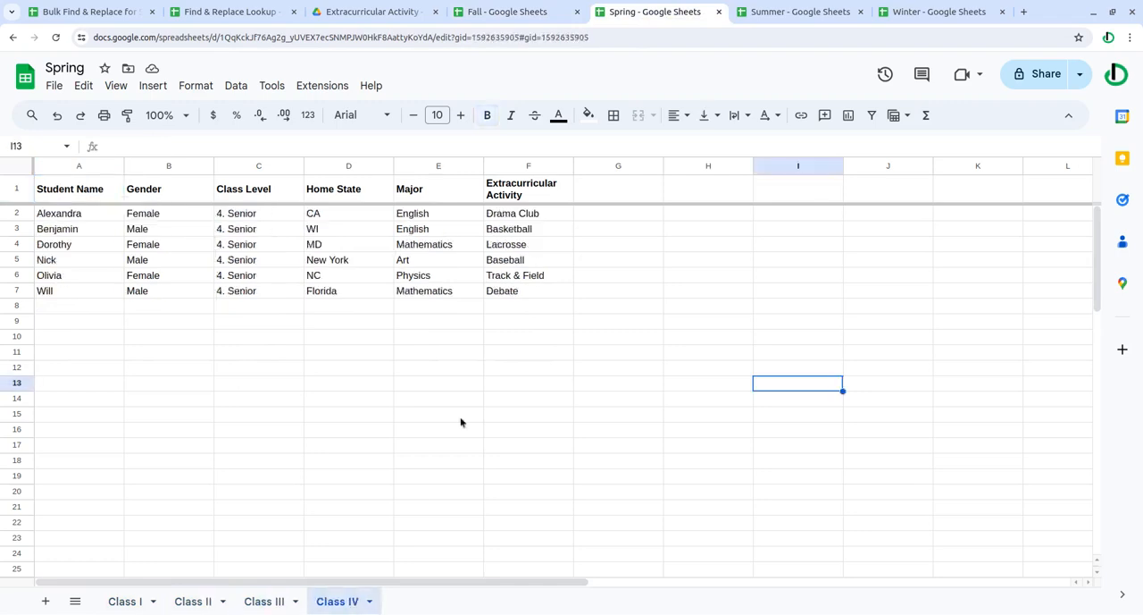
pyautogui.click(797, 10)
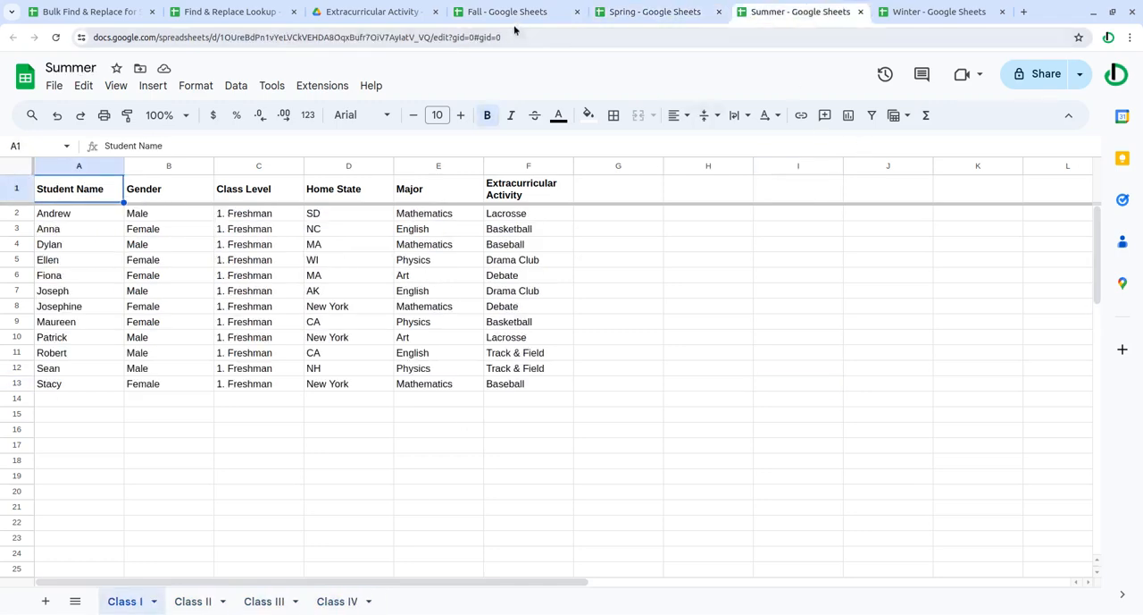
pyautogui.click(936, 11)
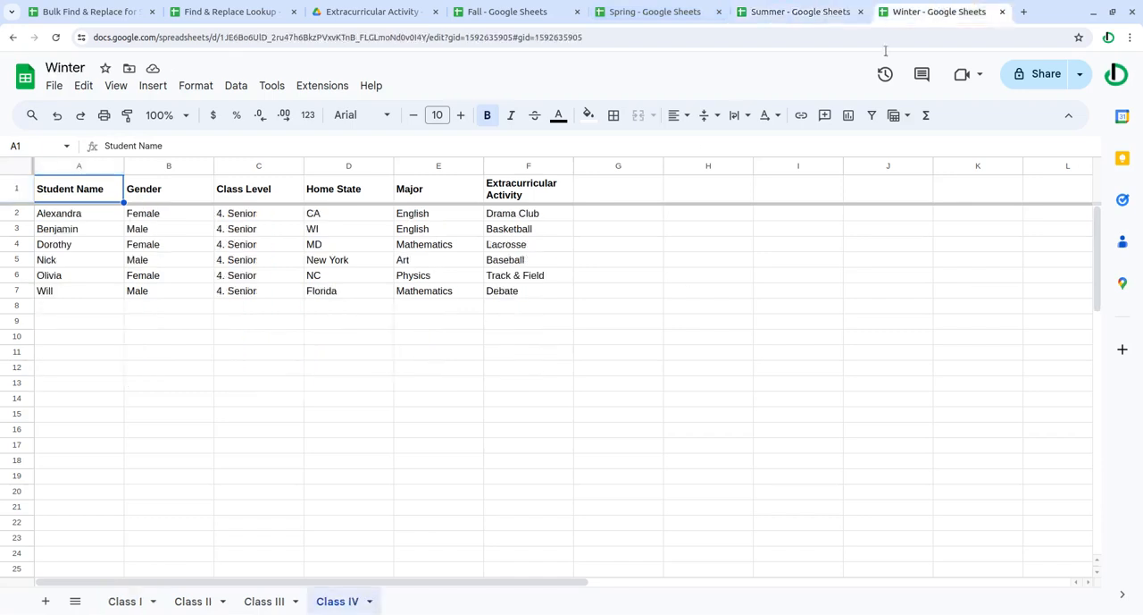
pyautogui.click(193, 600)
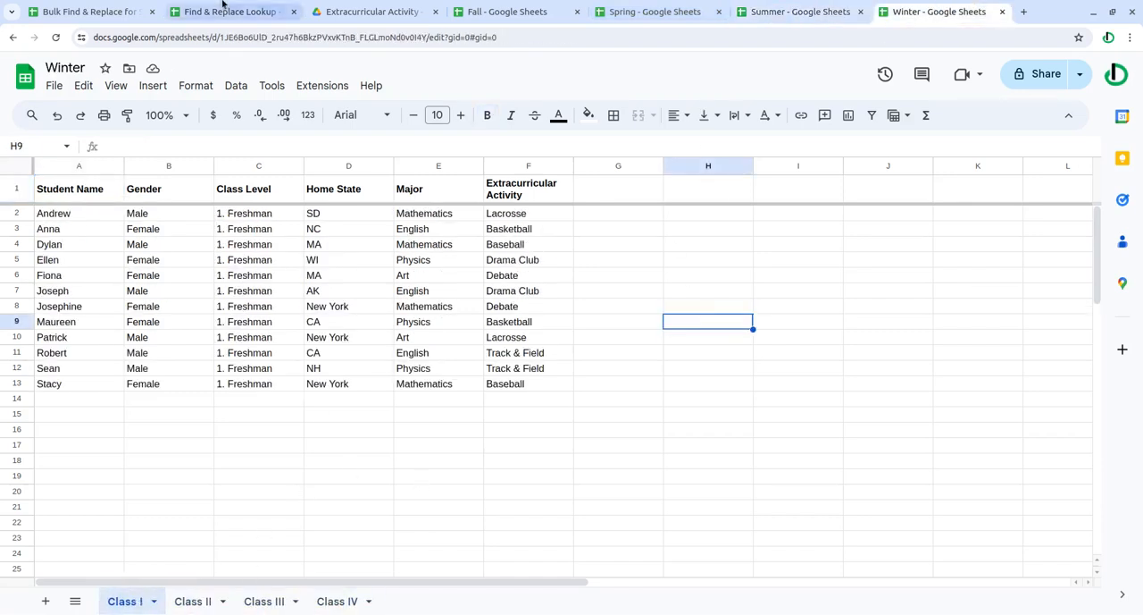
pyautogui.click(229, 11)
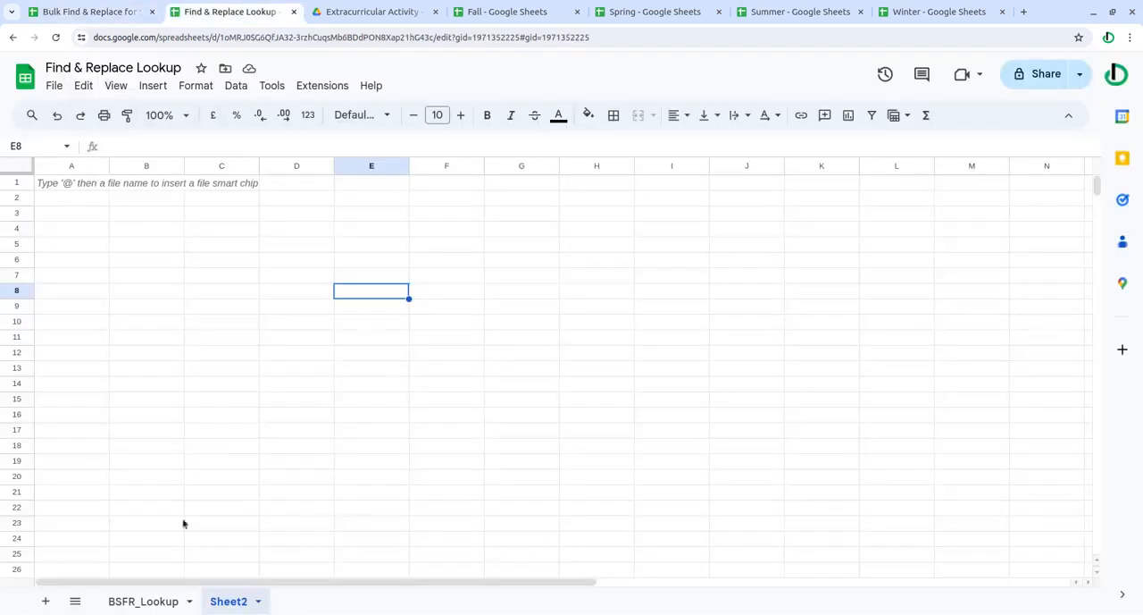
# Review the five find-and-replace pairs on BSFR_Lookup, then return to the add-on dialog.
pyautogui.click(143, 601)
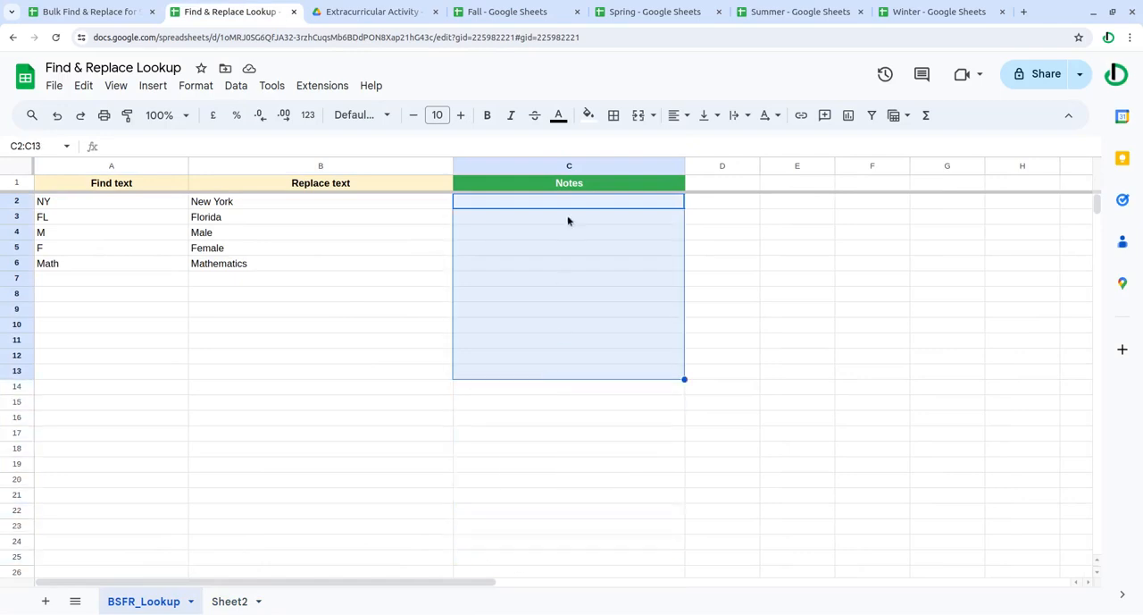
pyautogui.click(86, 11)
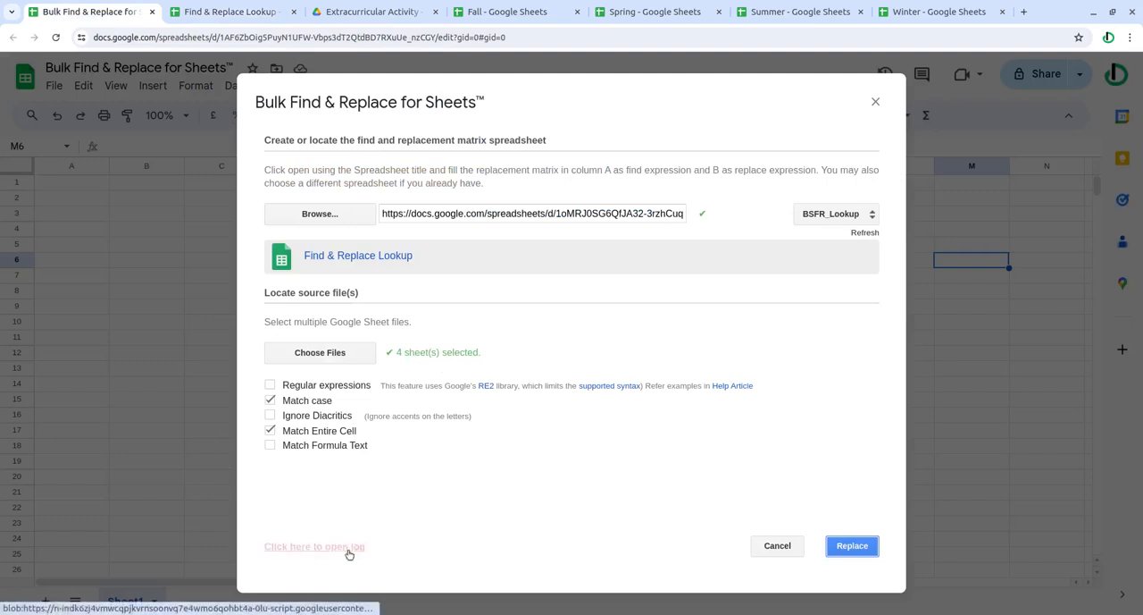
# View the replacement log with per-class cell counts for each pair across all four spreadsheets.
pyautogui.click(314, 547)
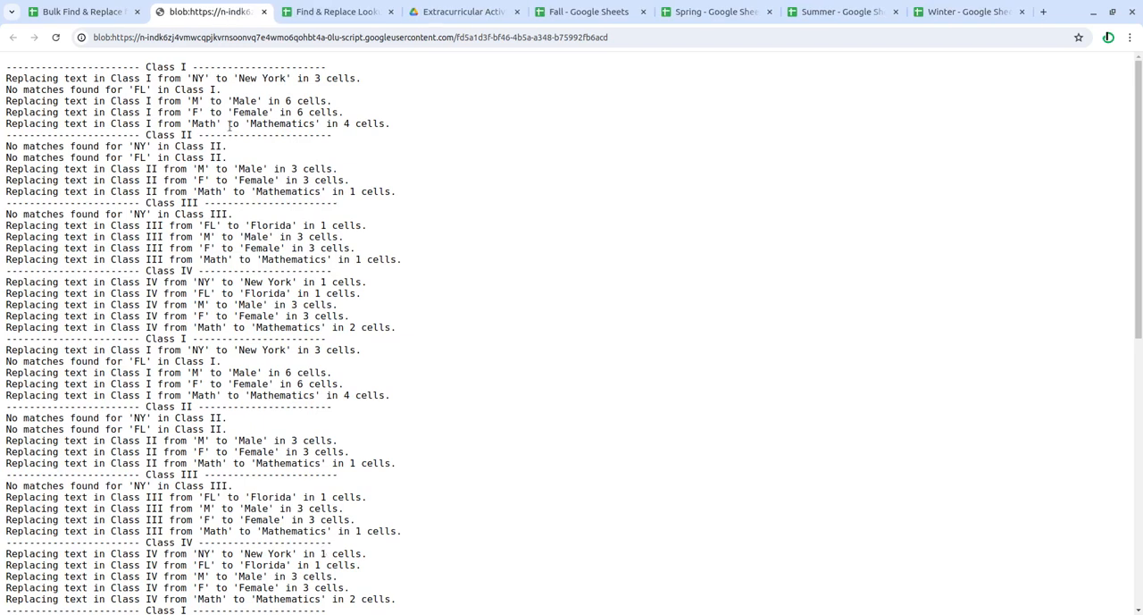
pyautogui.moveTo(231, 124)
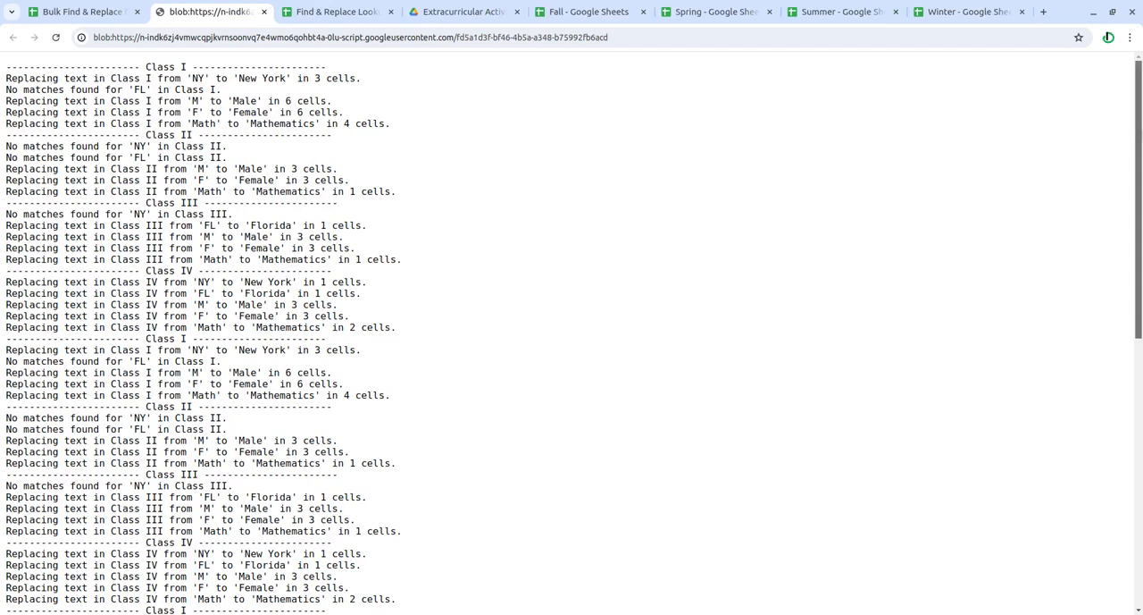
pyautogui.scroll(-3)
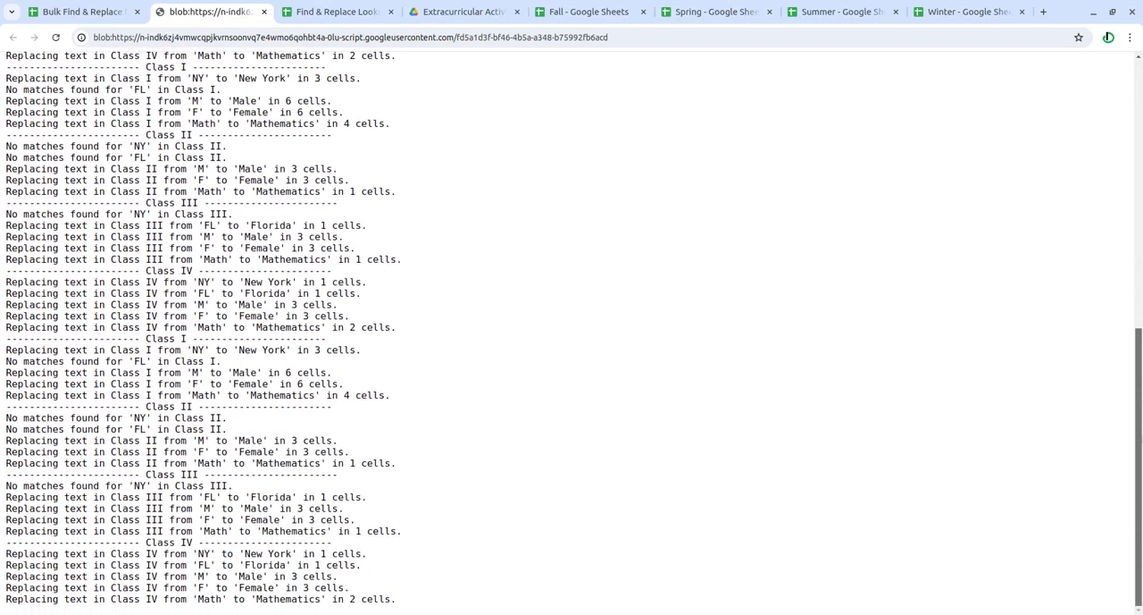